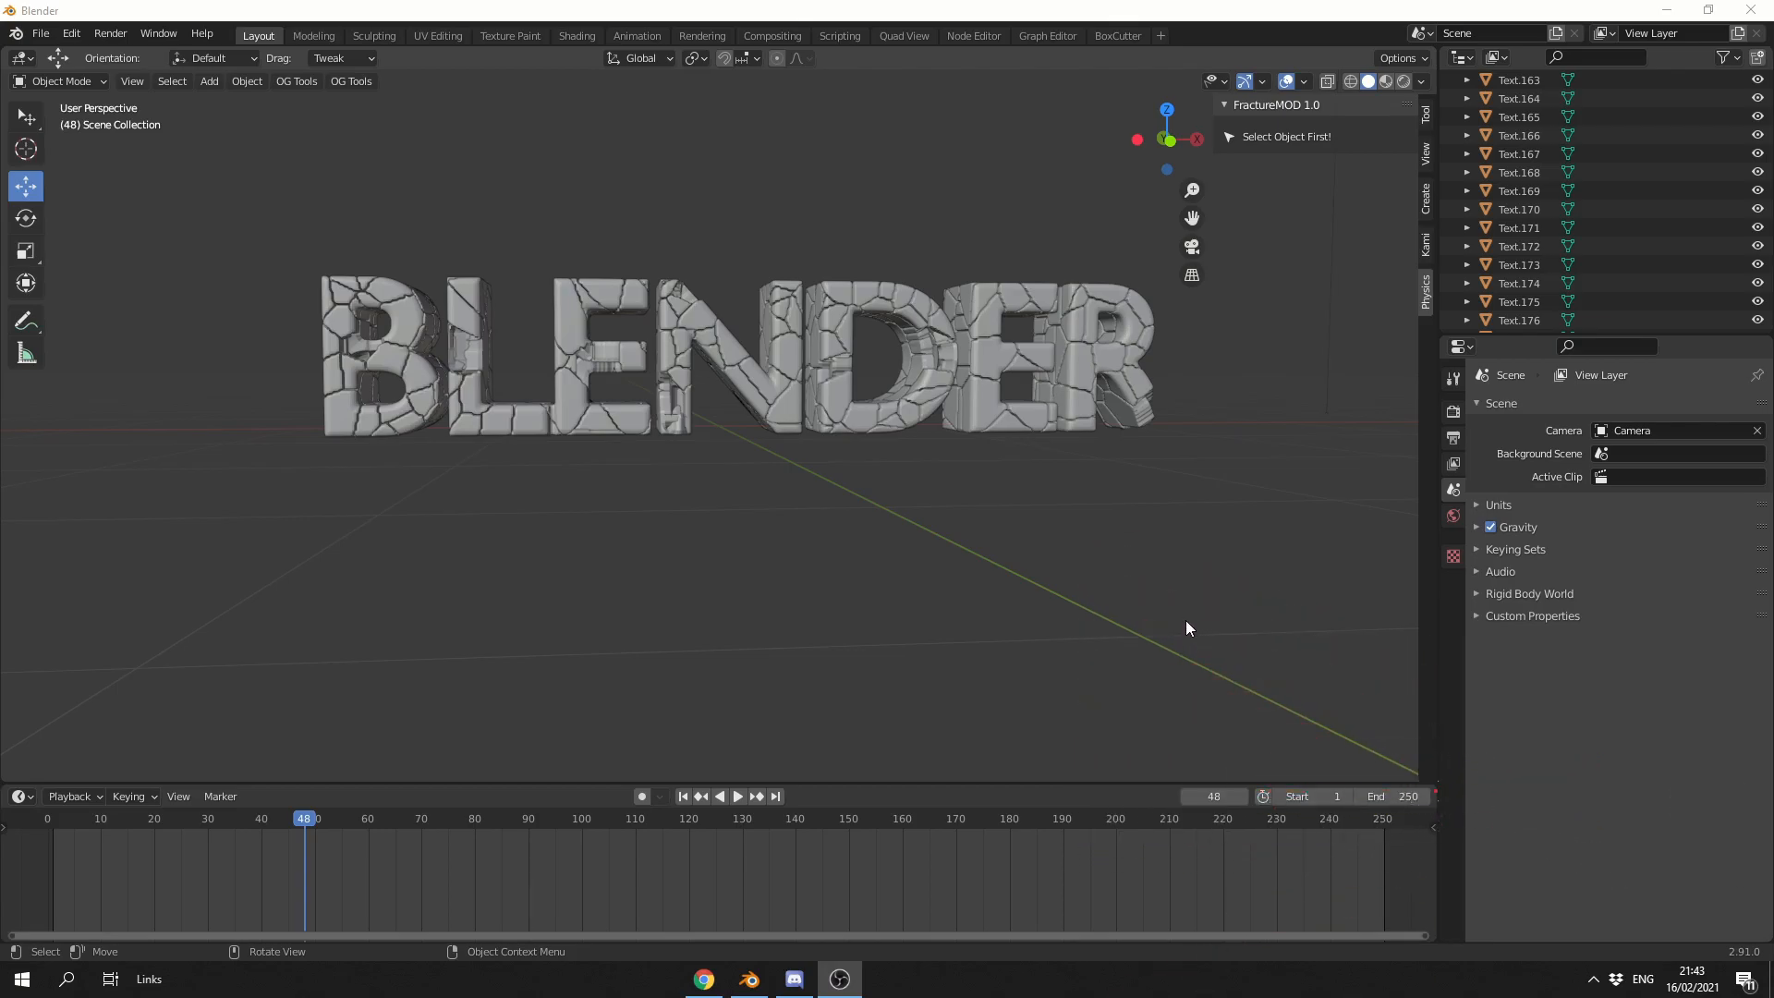
mouse_move(1173, 637)
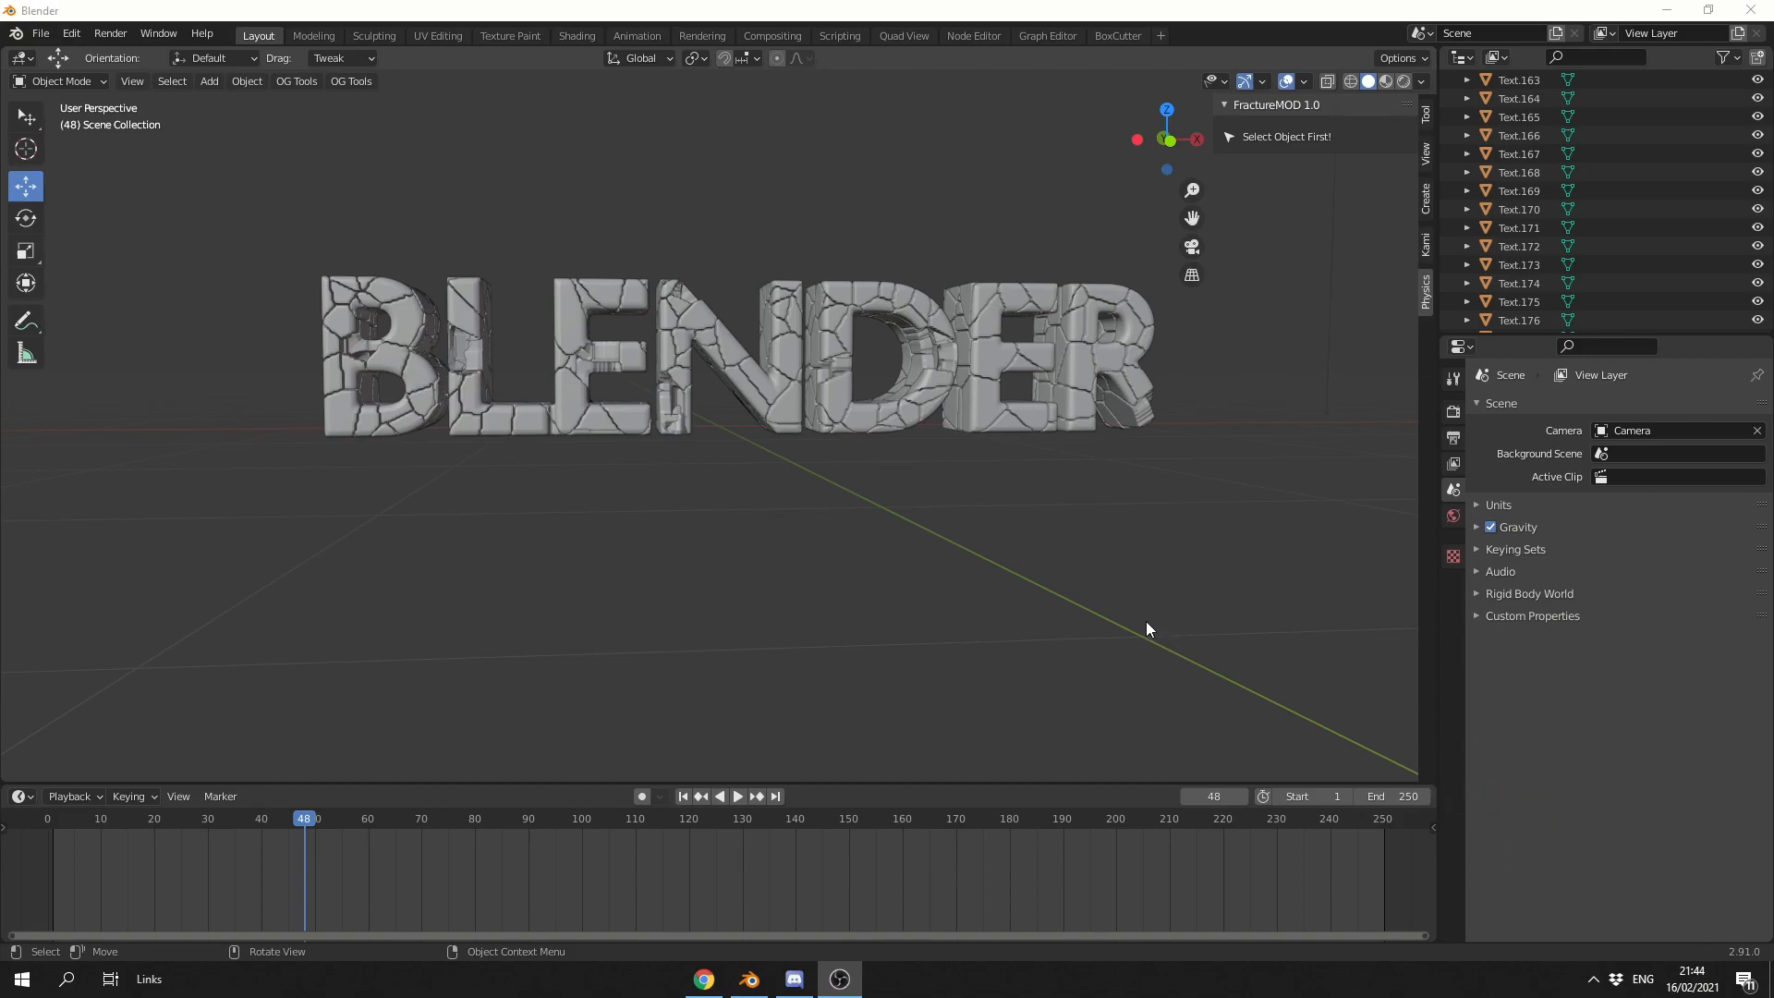
mouse_move(939, 467)
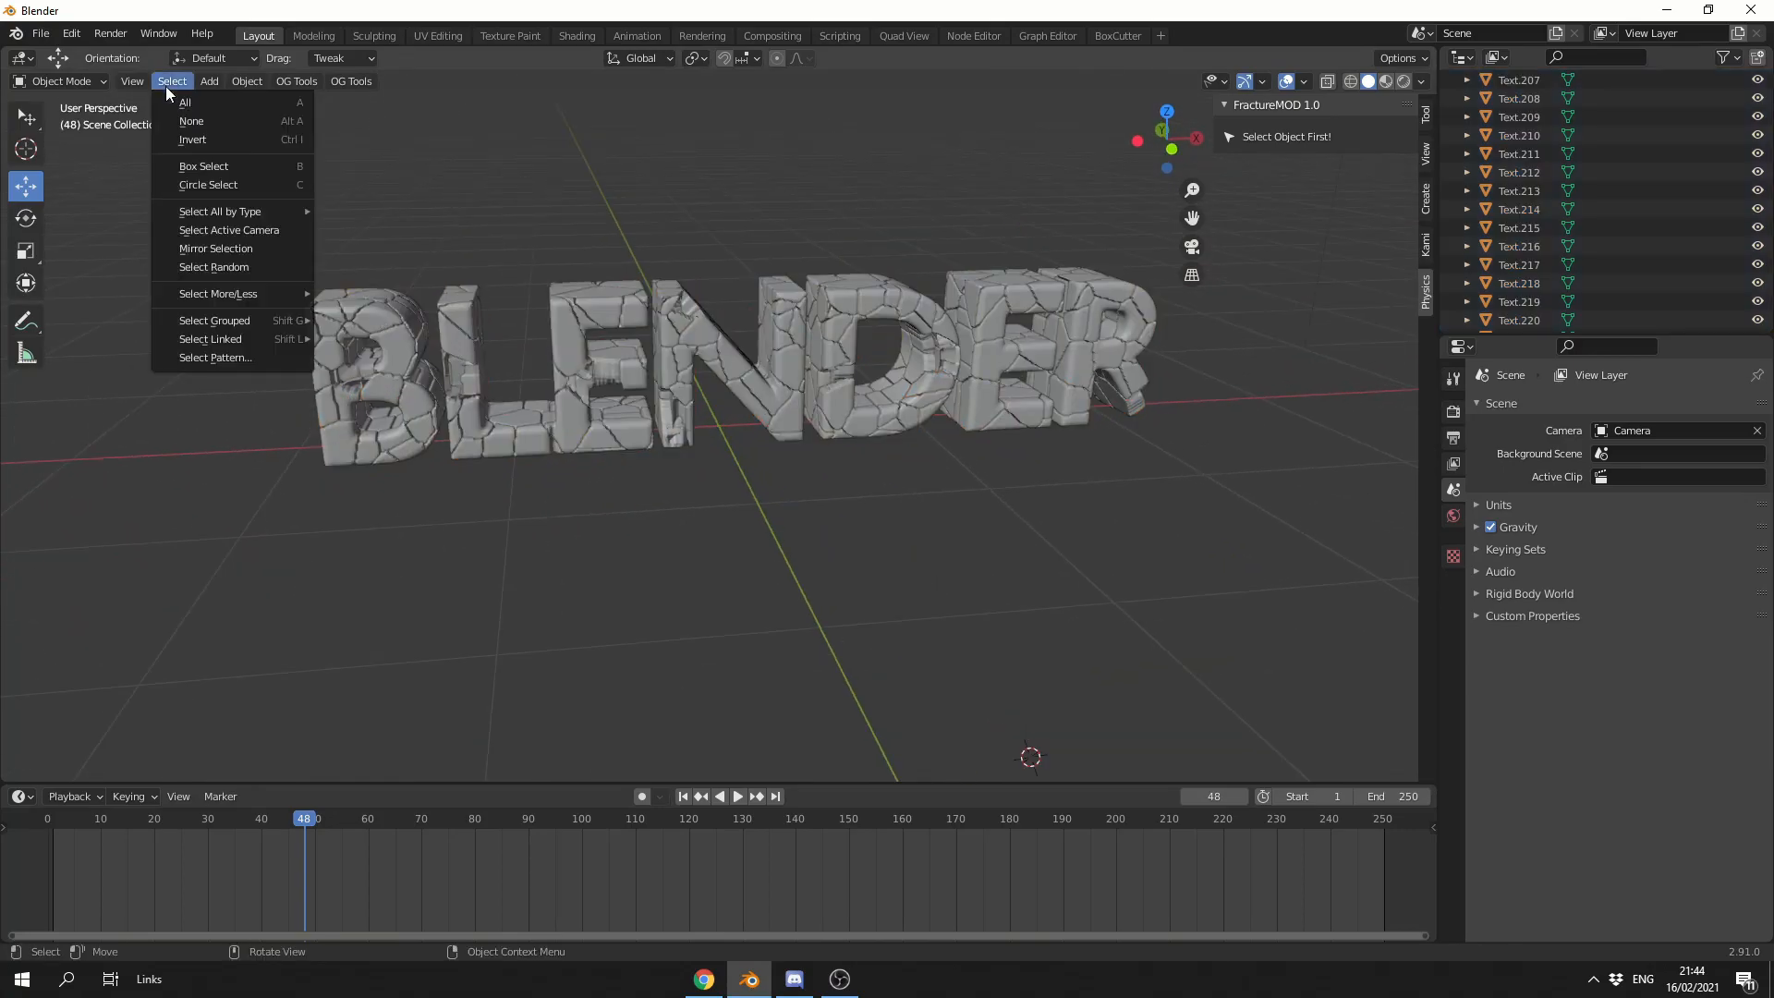
Select Random on the pieces at 41.824 percent with random seed 116.
left_click(212, 266)
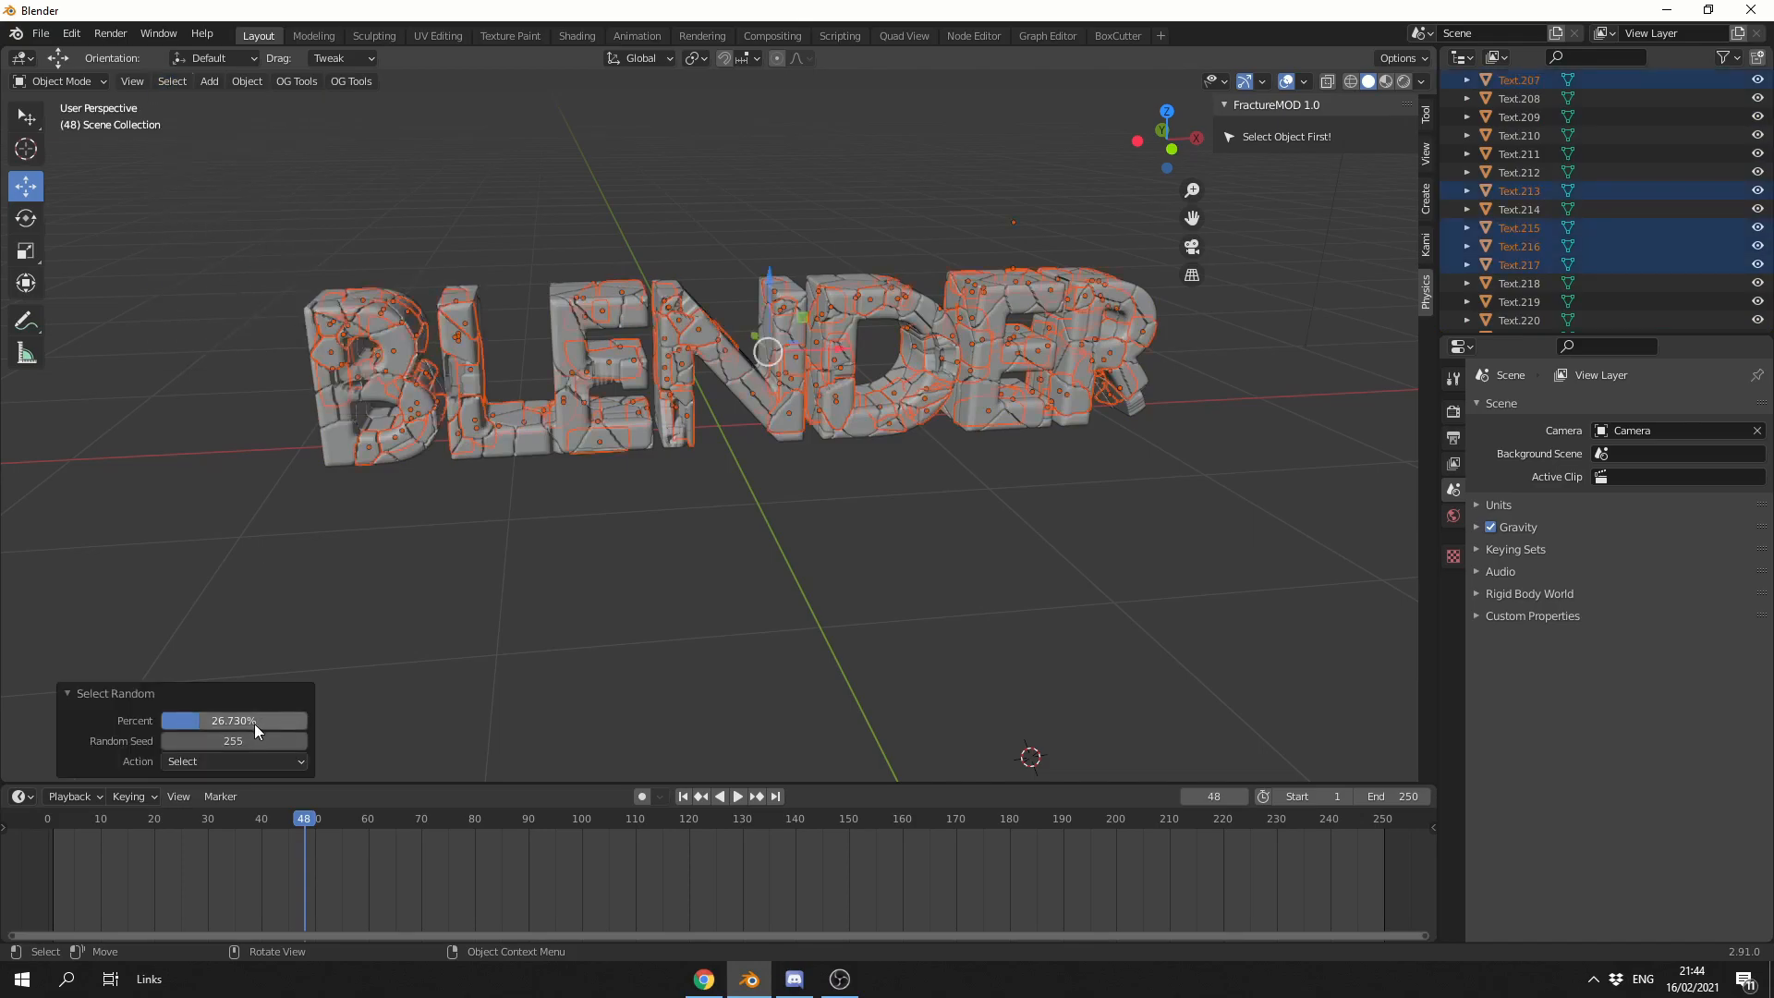
mouse_move(233, 721)
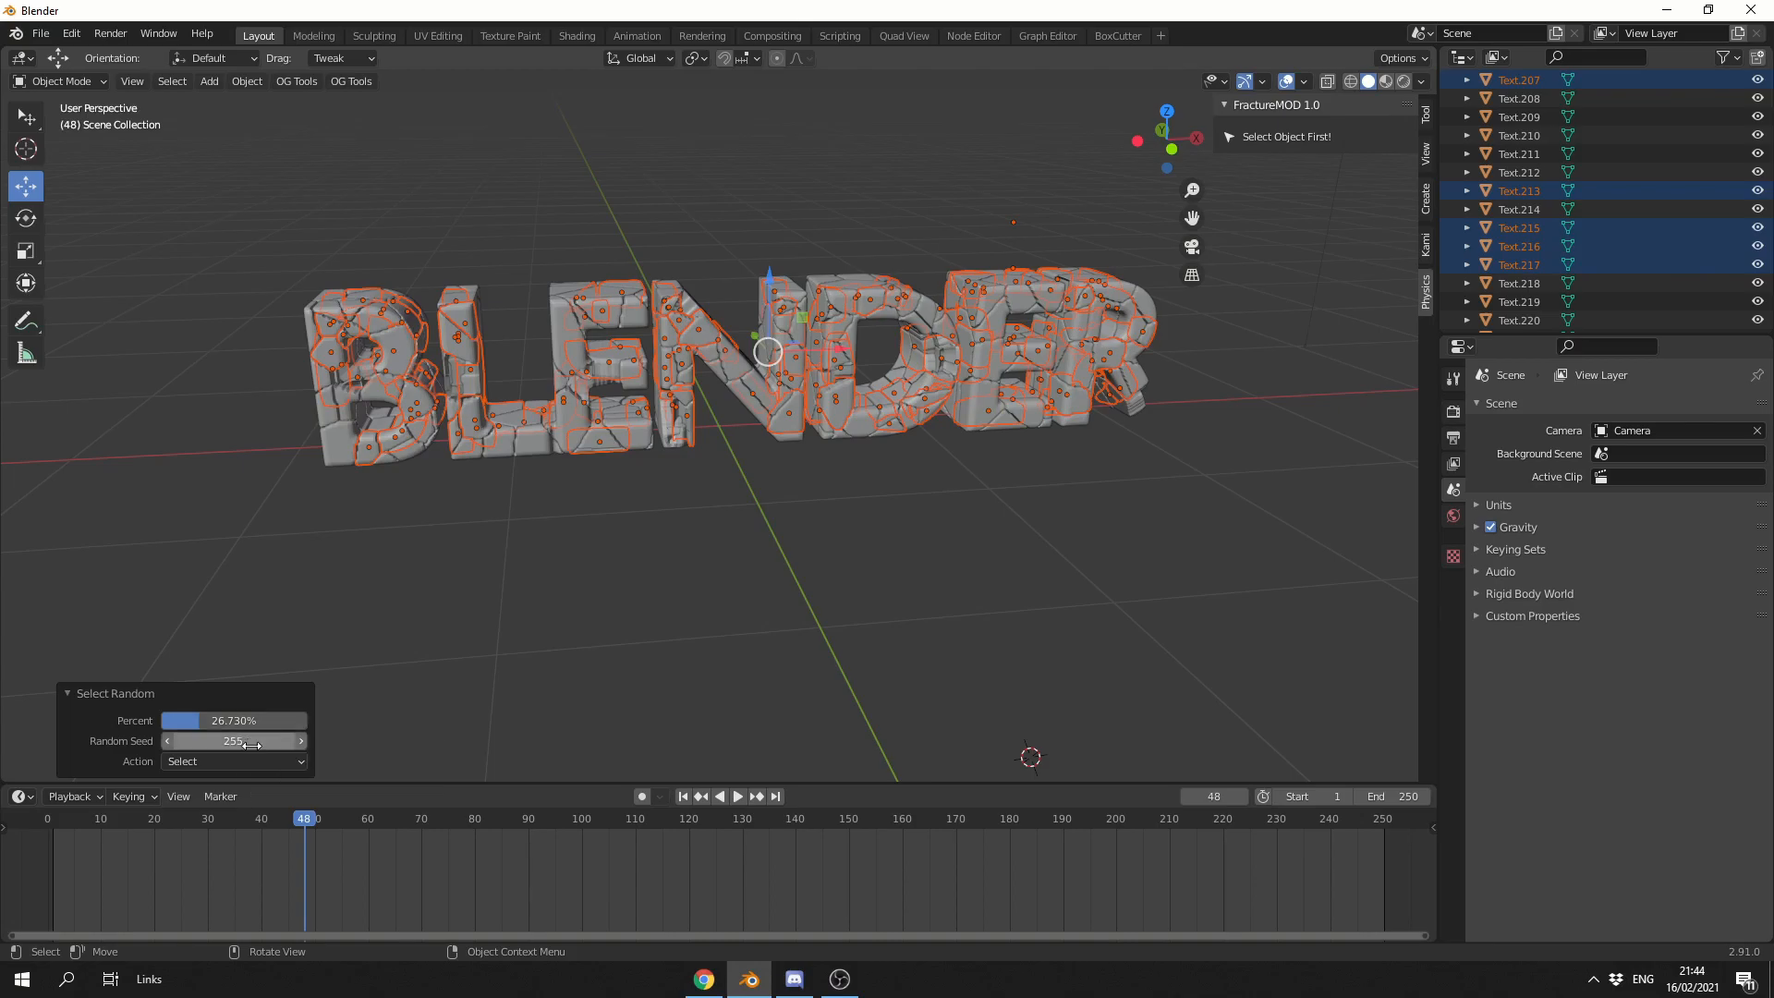
left_click_drag(179, 721, 233, 721)
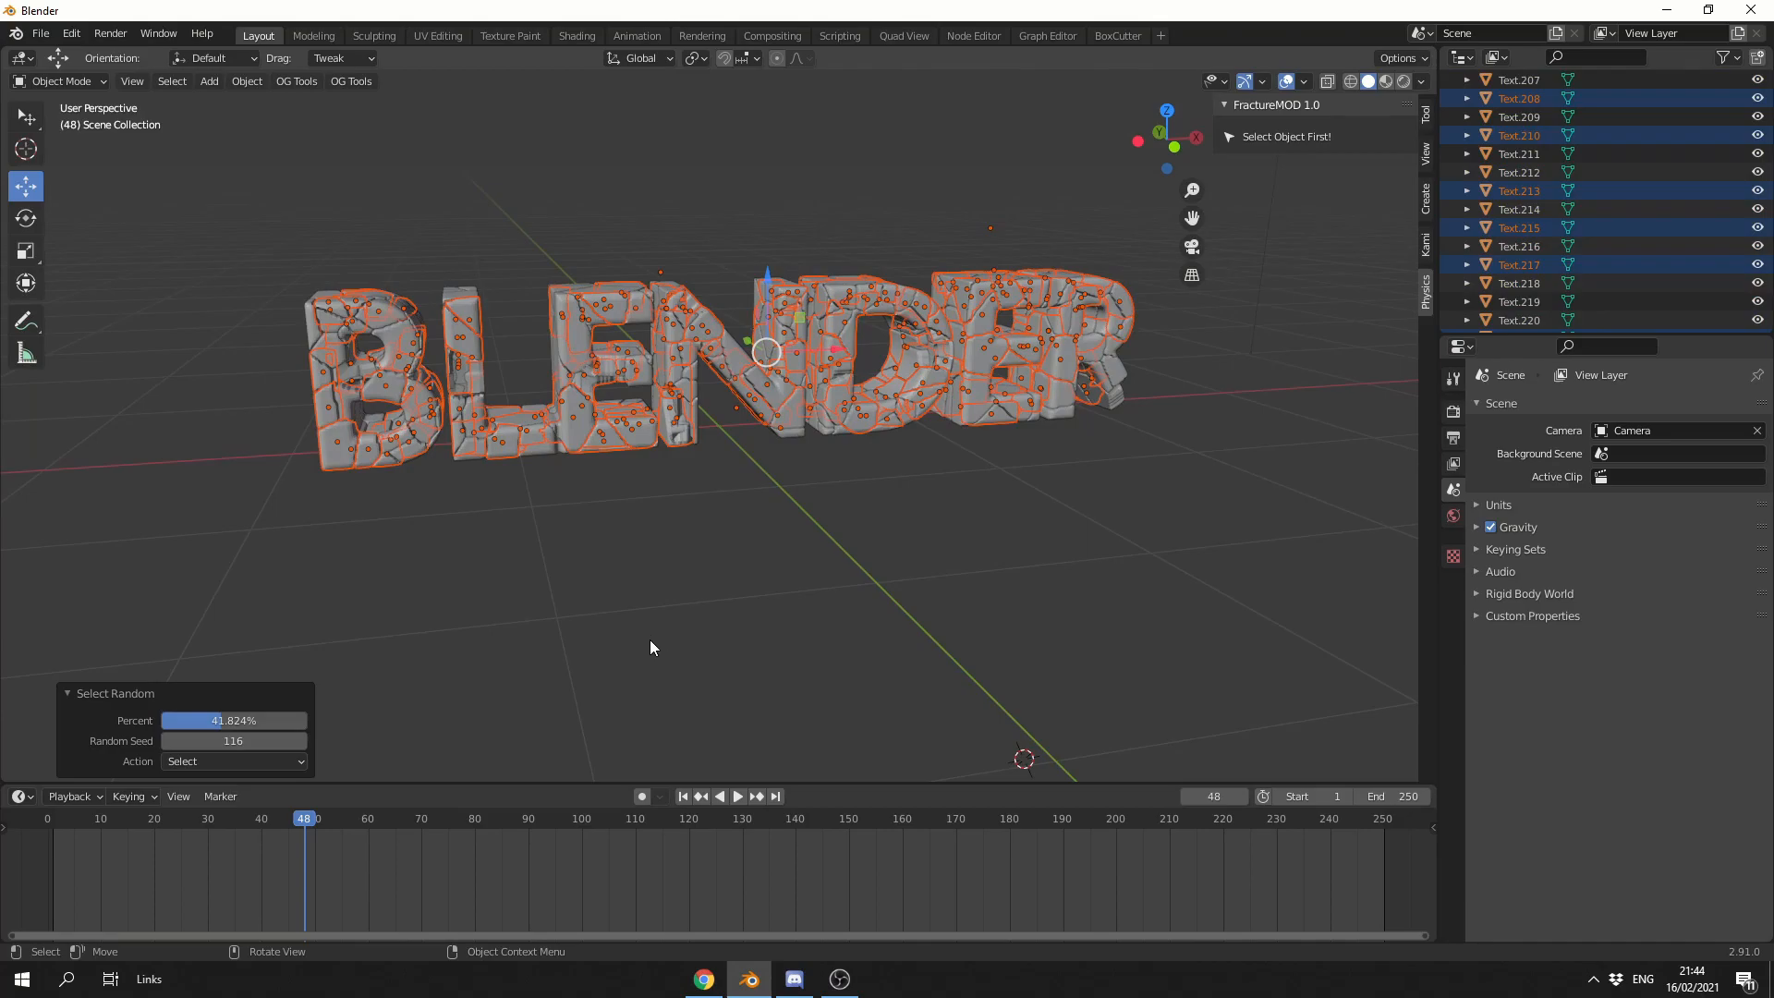
mouse_move(566, 669)
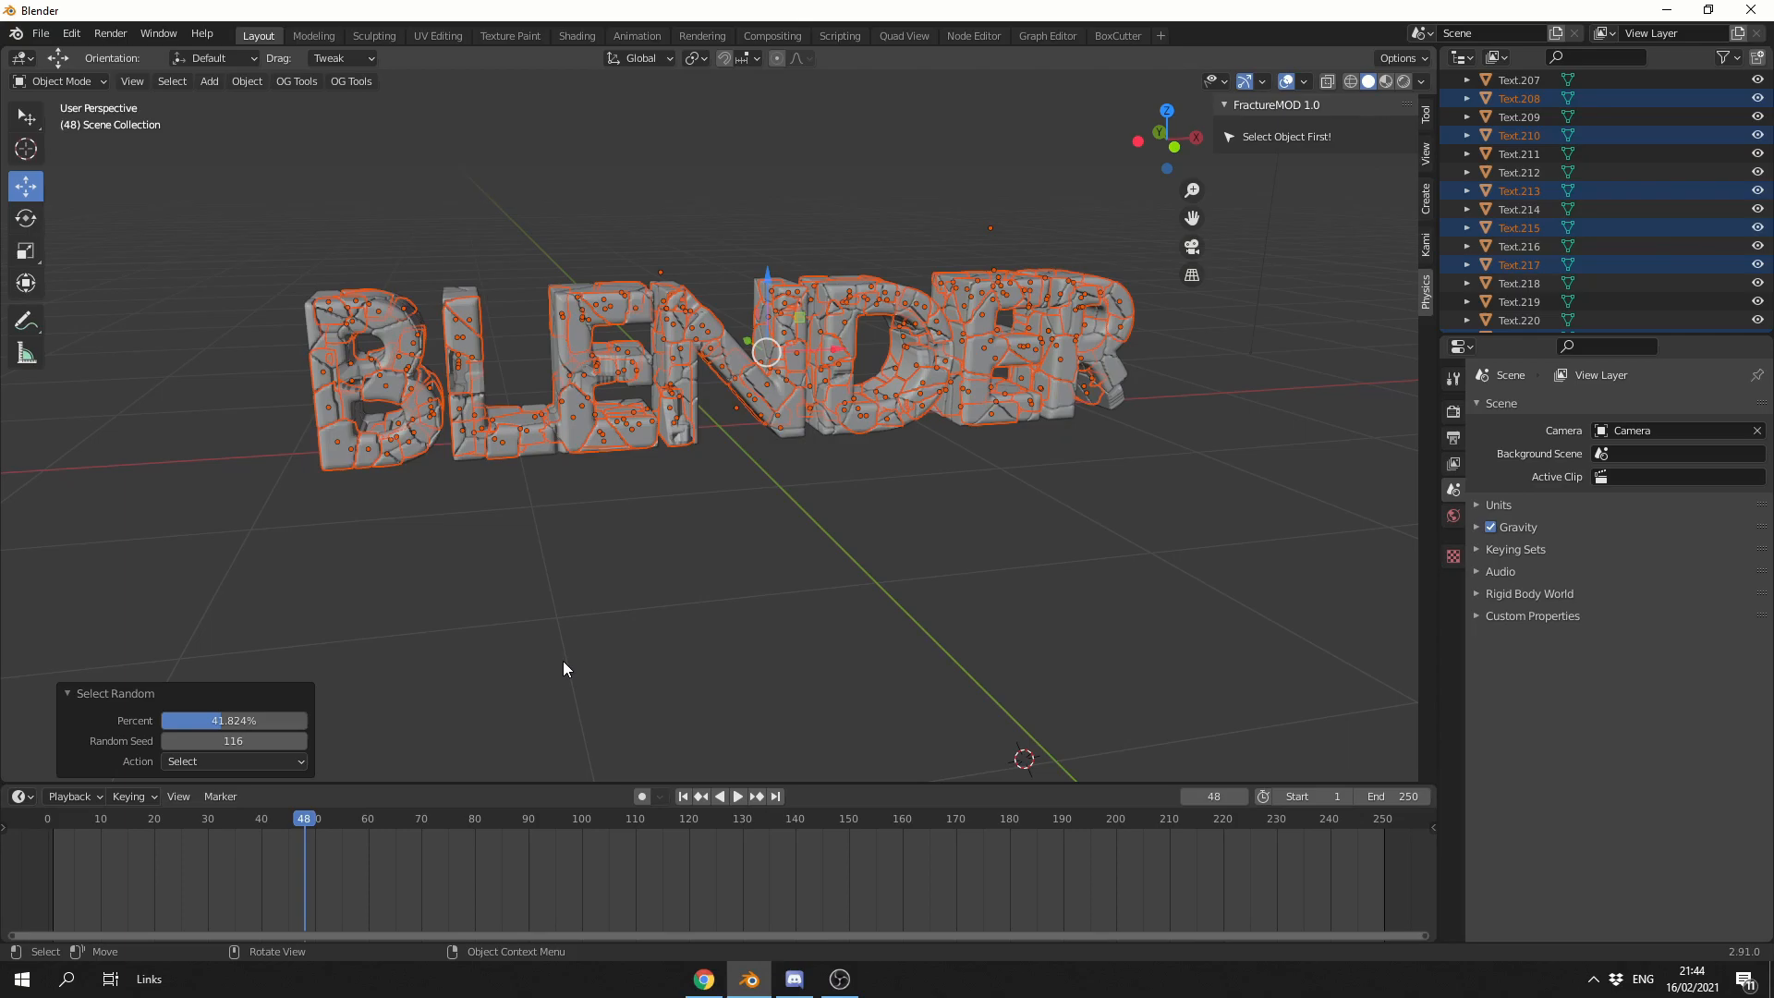
mouse_move(623, 697)
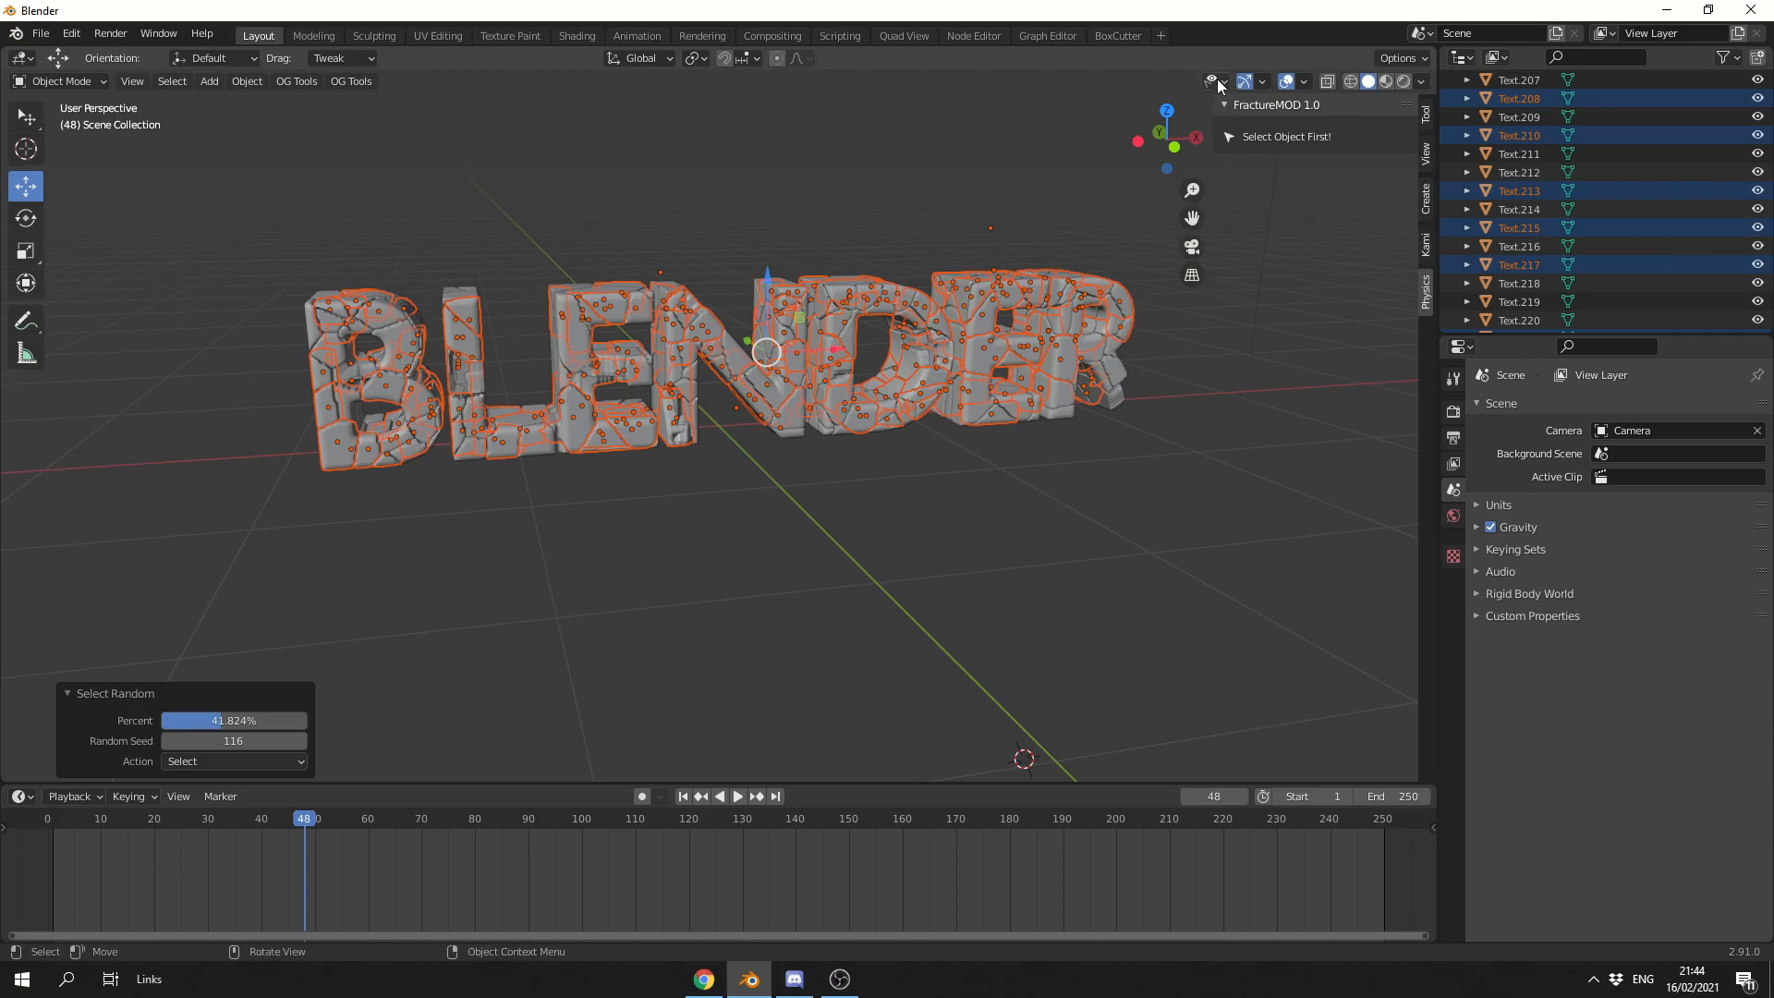
left_click(1210, 79)
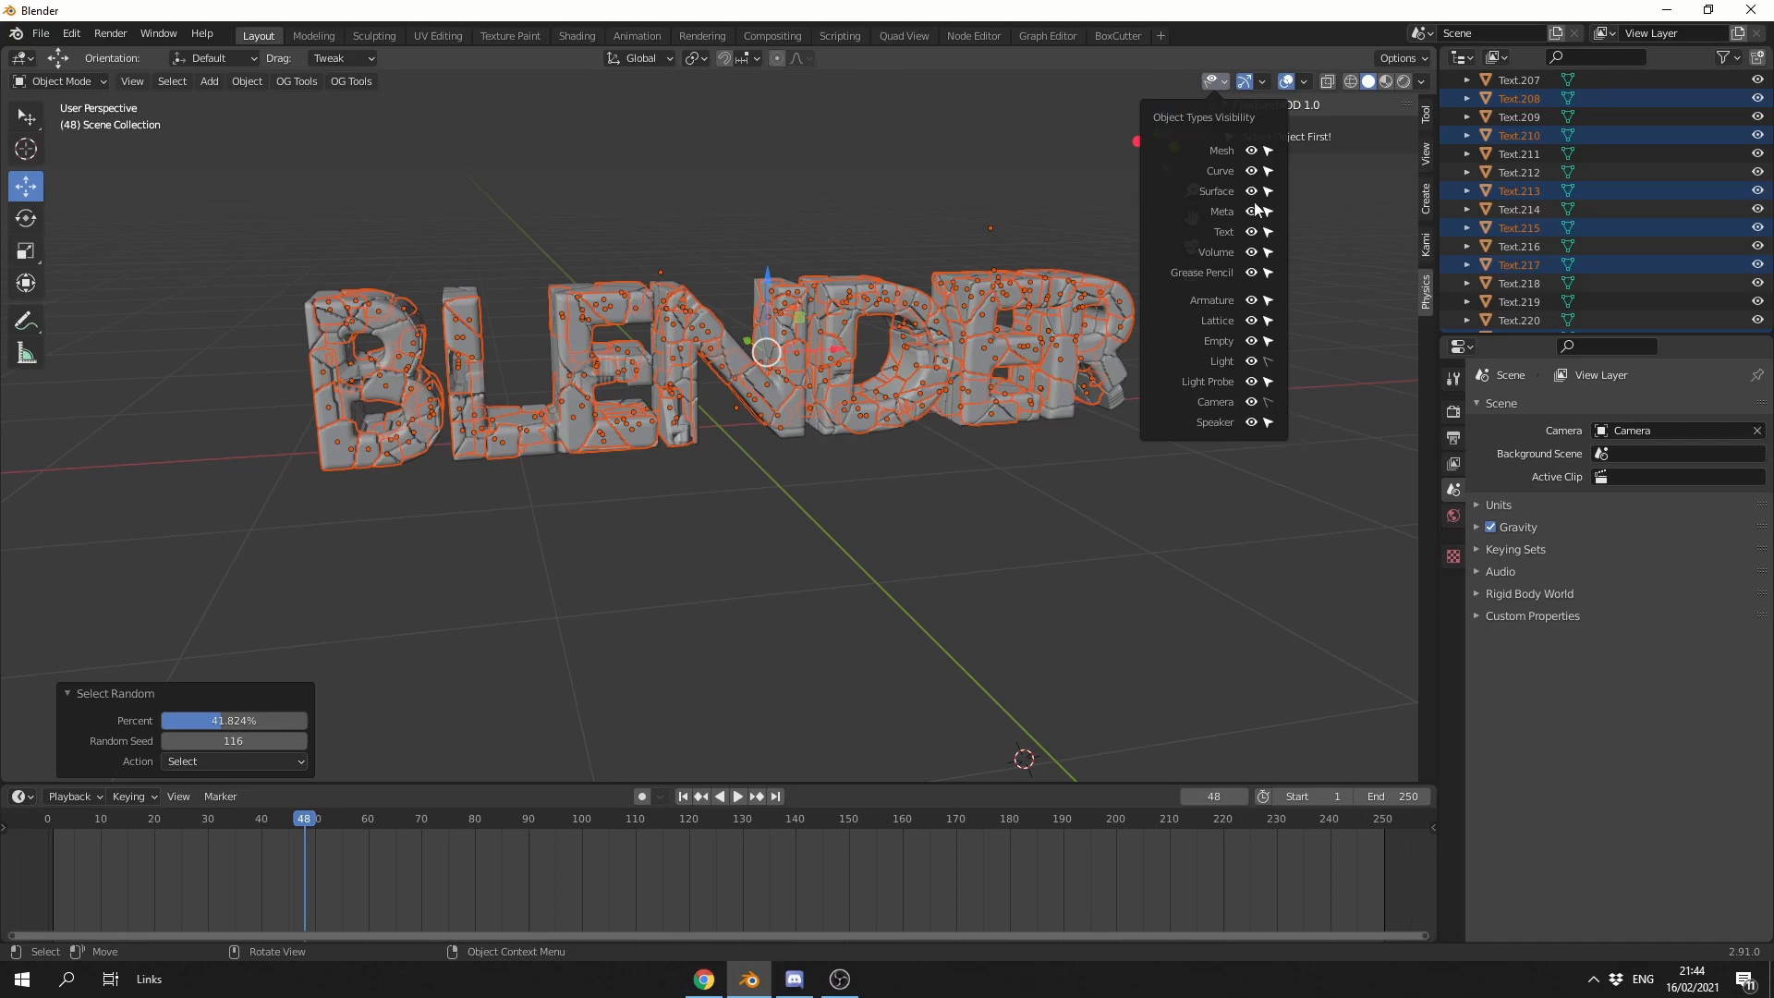
mouse_move(1256, 187)
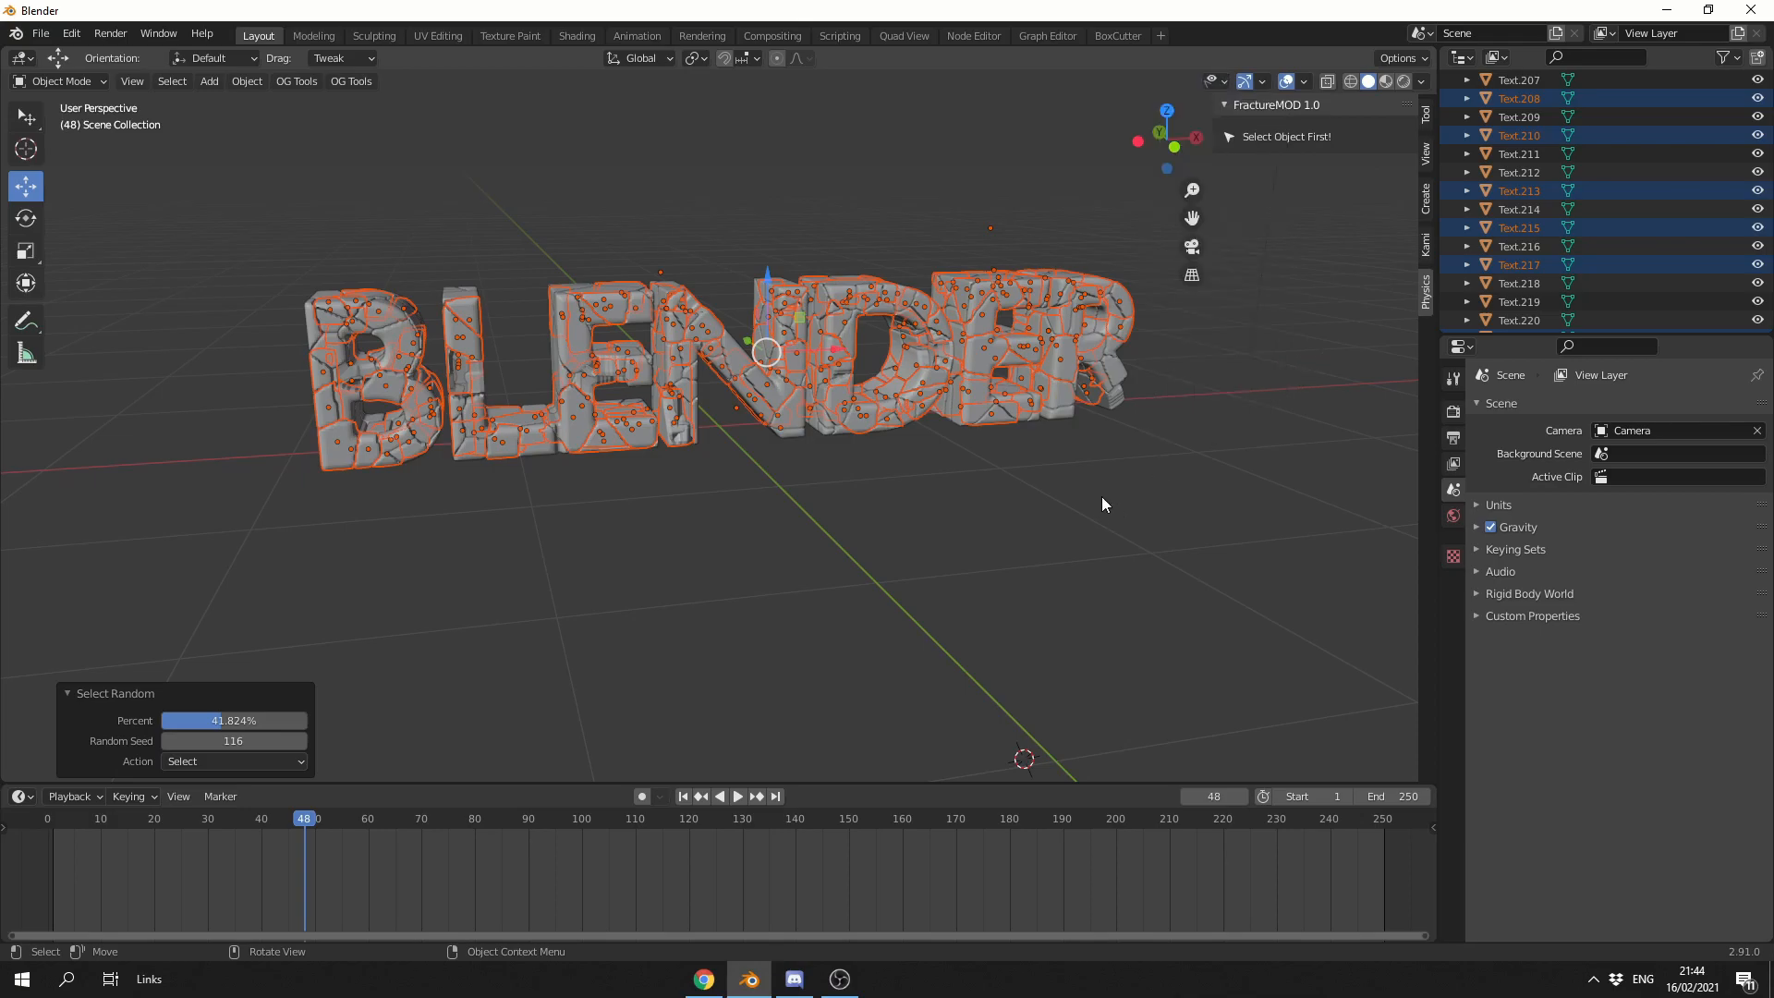
mouse_move(1107, 515)
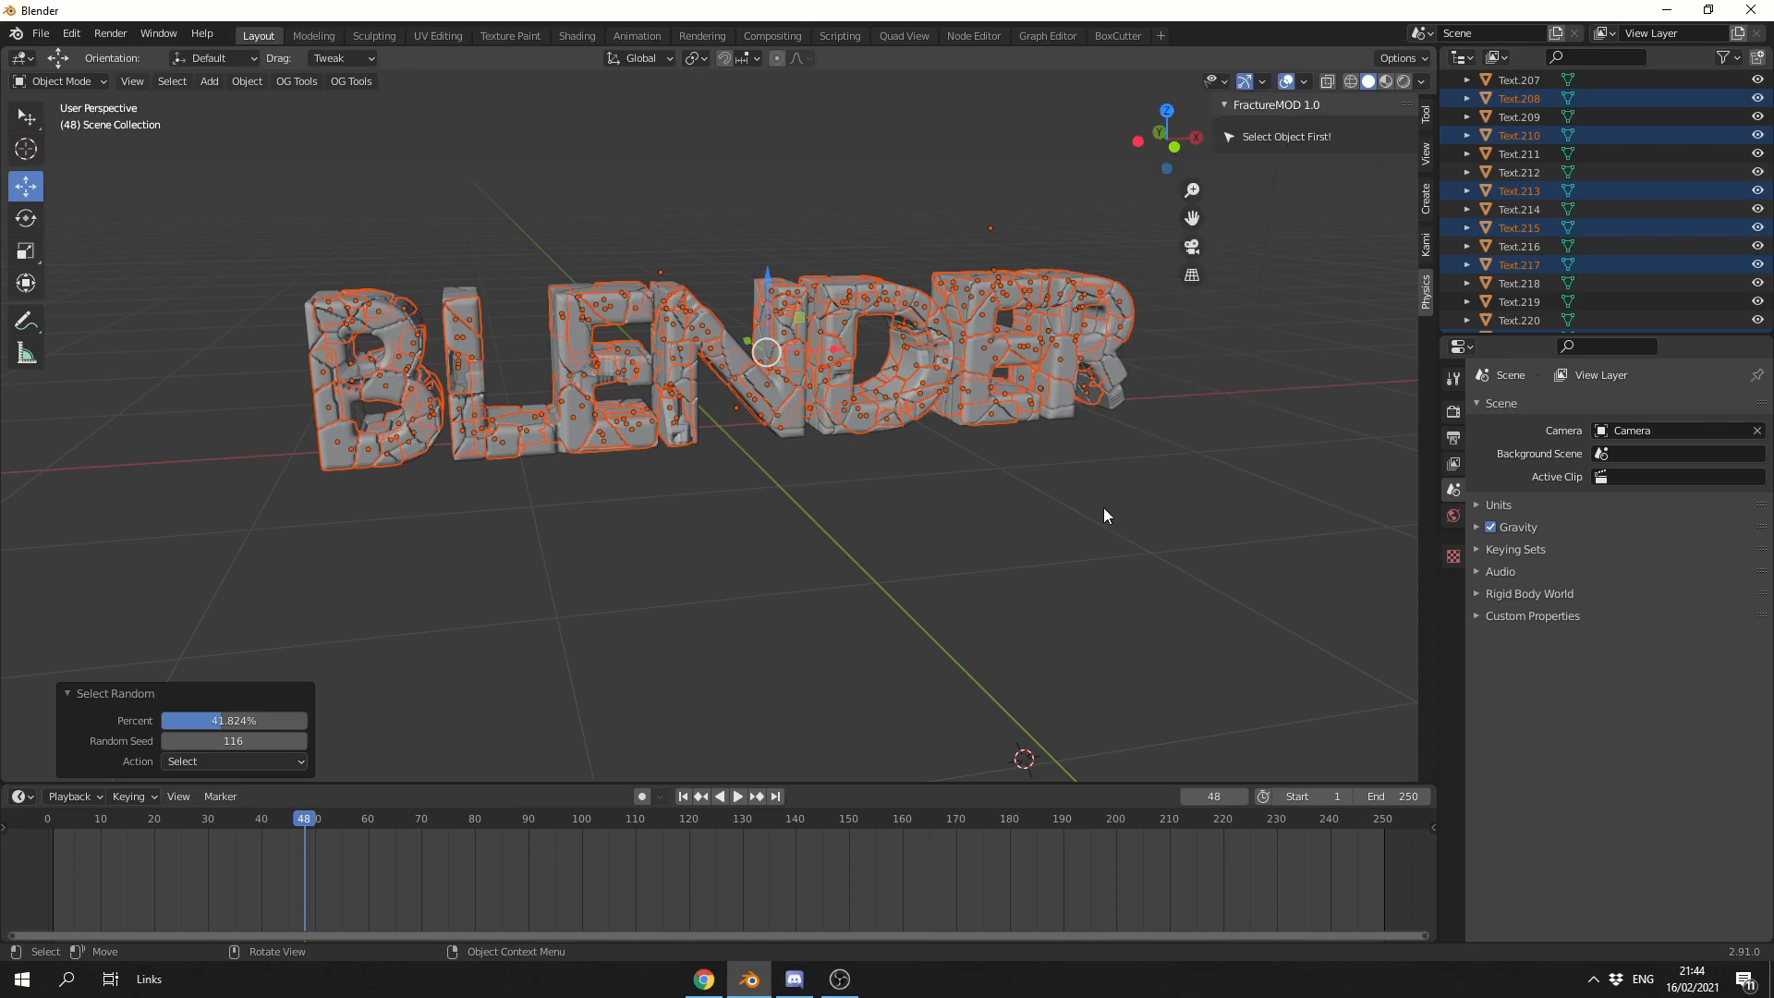
left_click(351, 80)
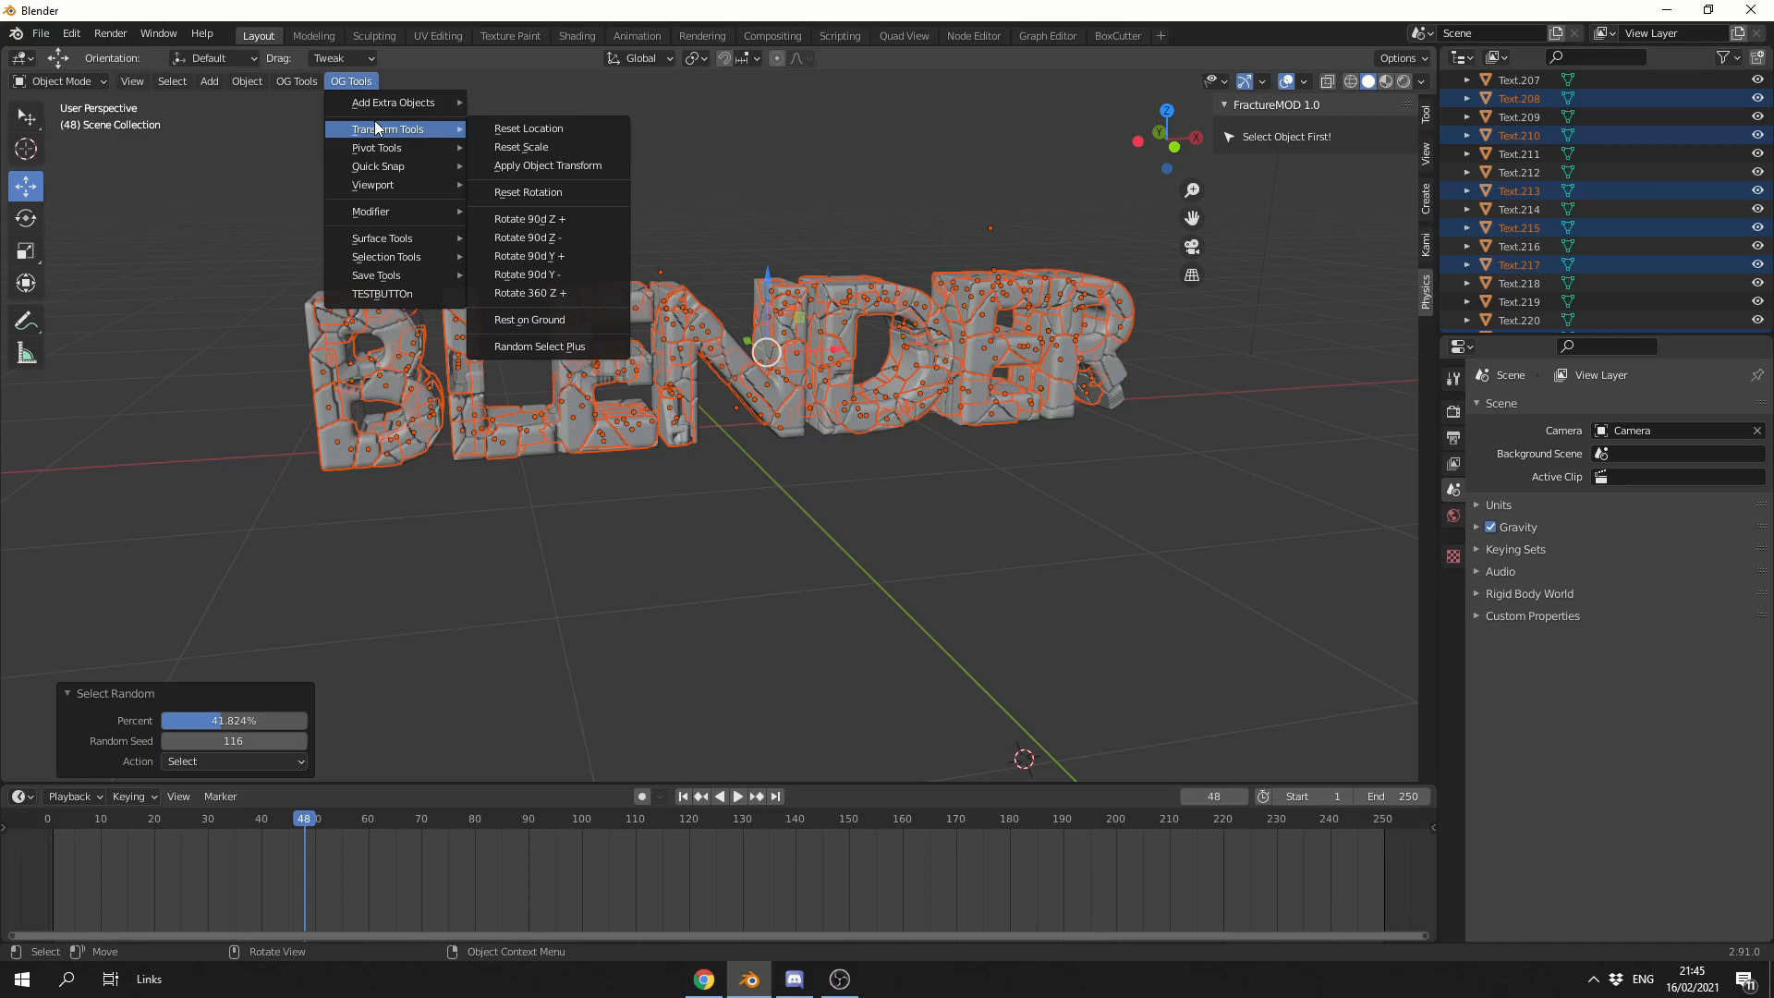
mouse_move(523, 237)
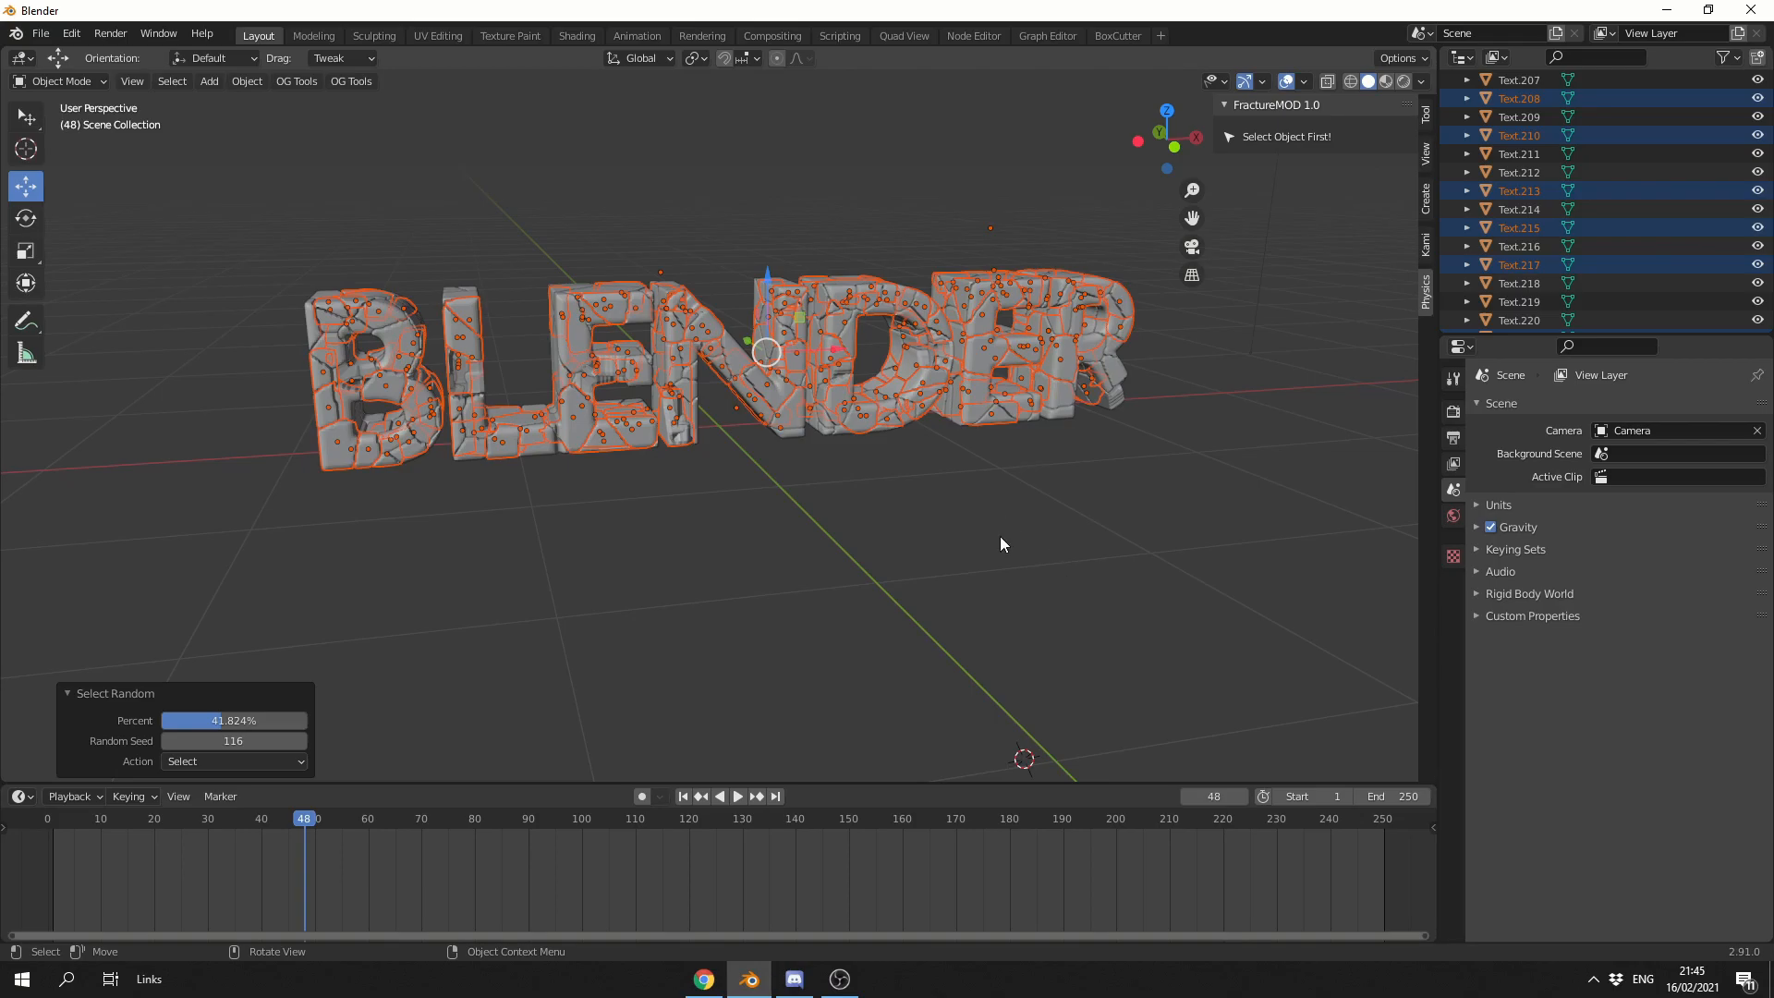
mouse_move(976, 555)
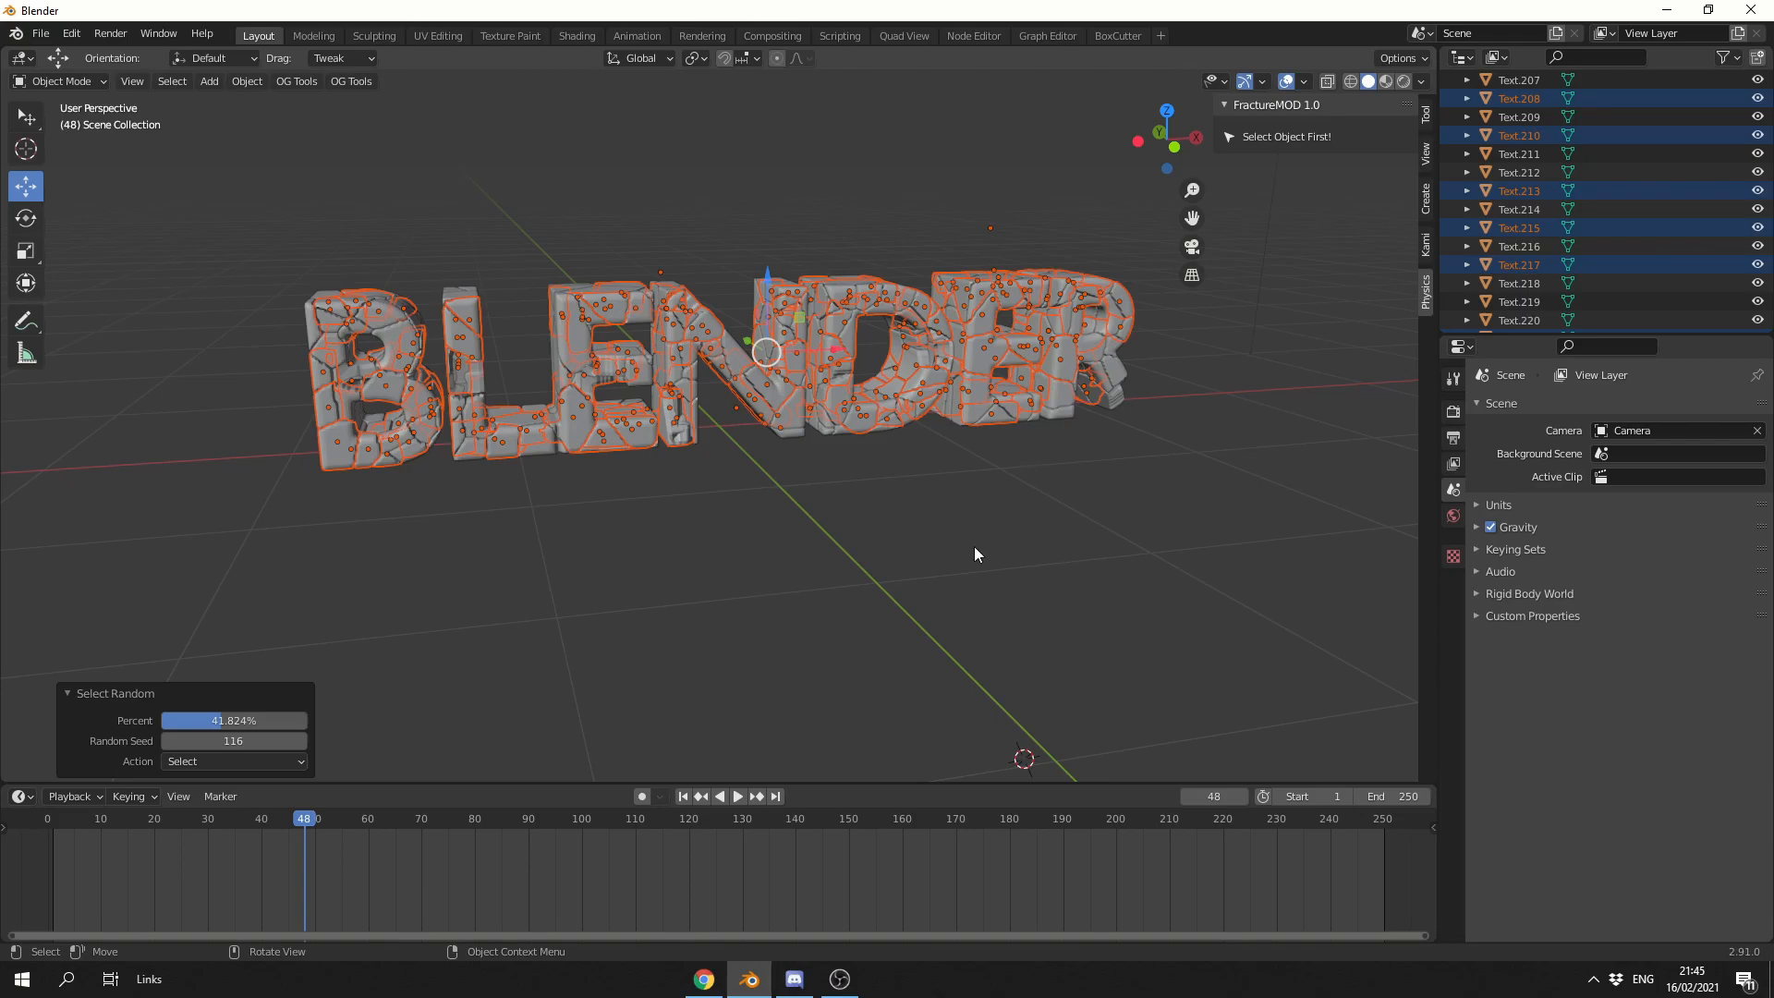
mouse_move(933, 551)
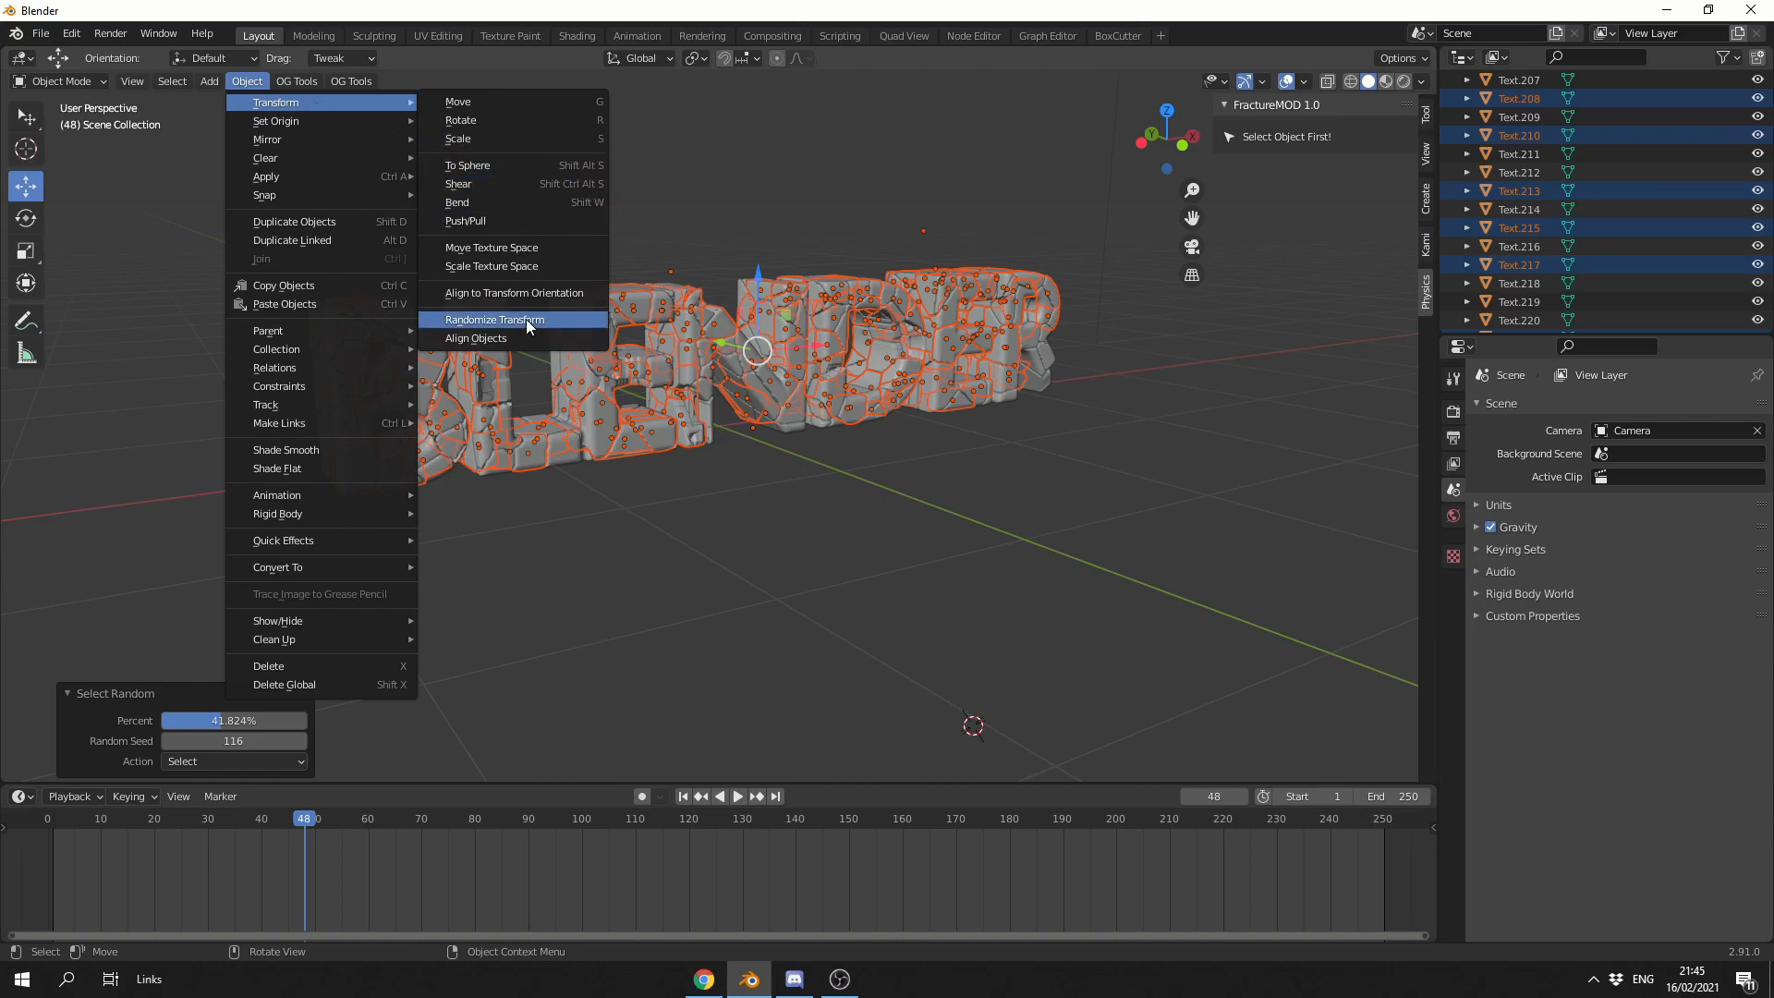
Run Randomize Transform on the selection and move the timeline to frame 100 for keyframing.
left_click(495, 320)
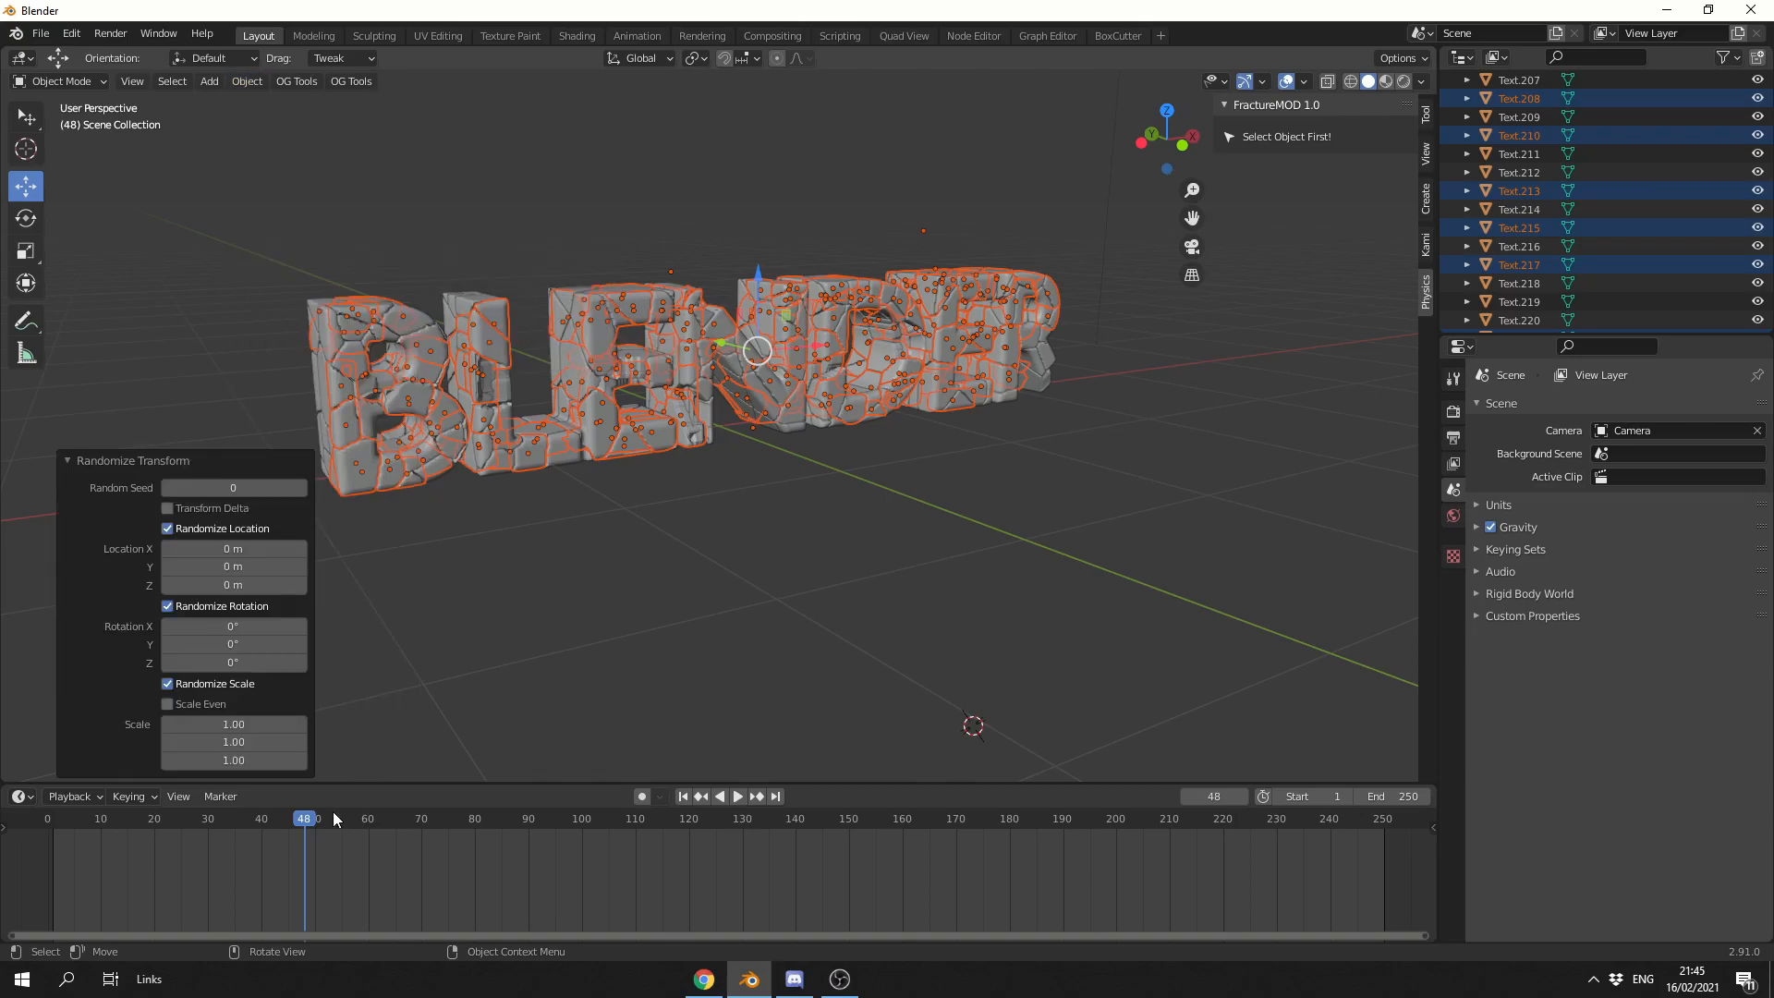
left_click(576, 819)
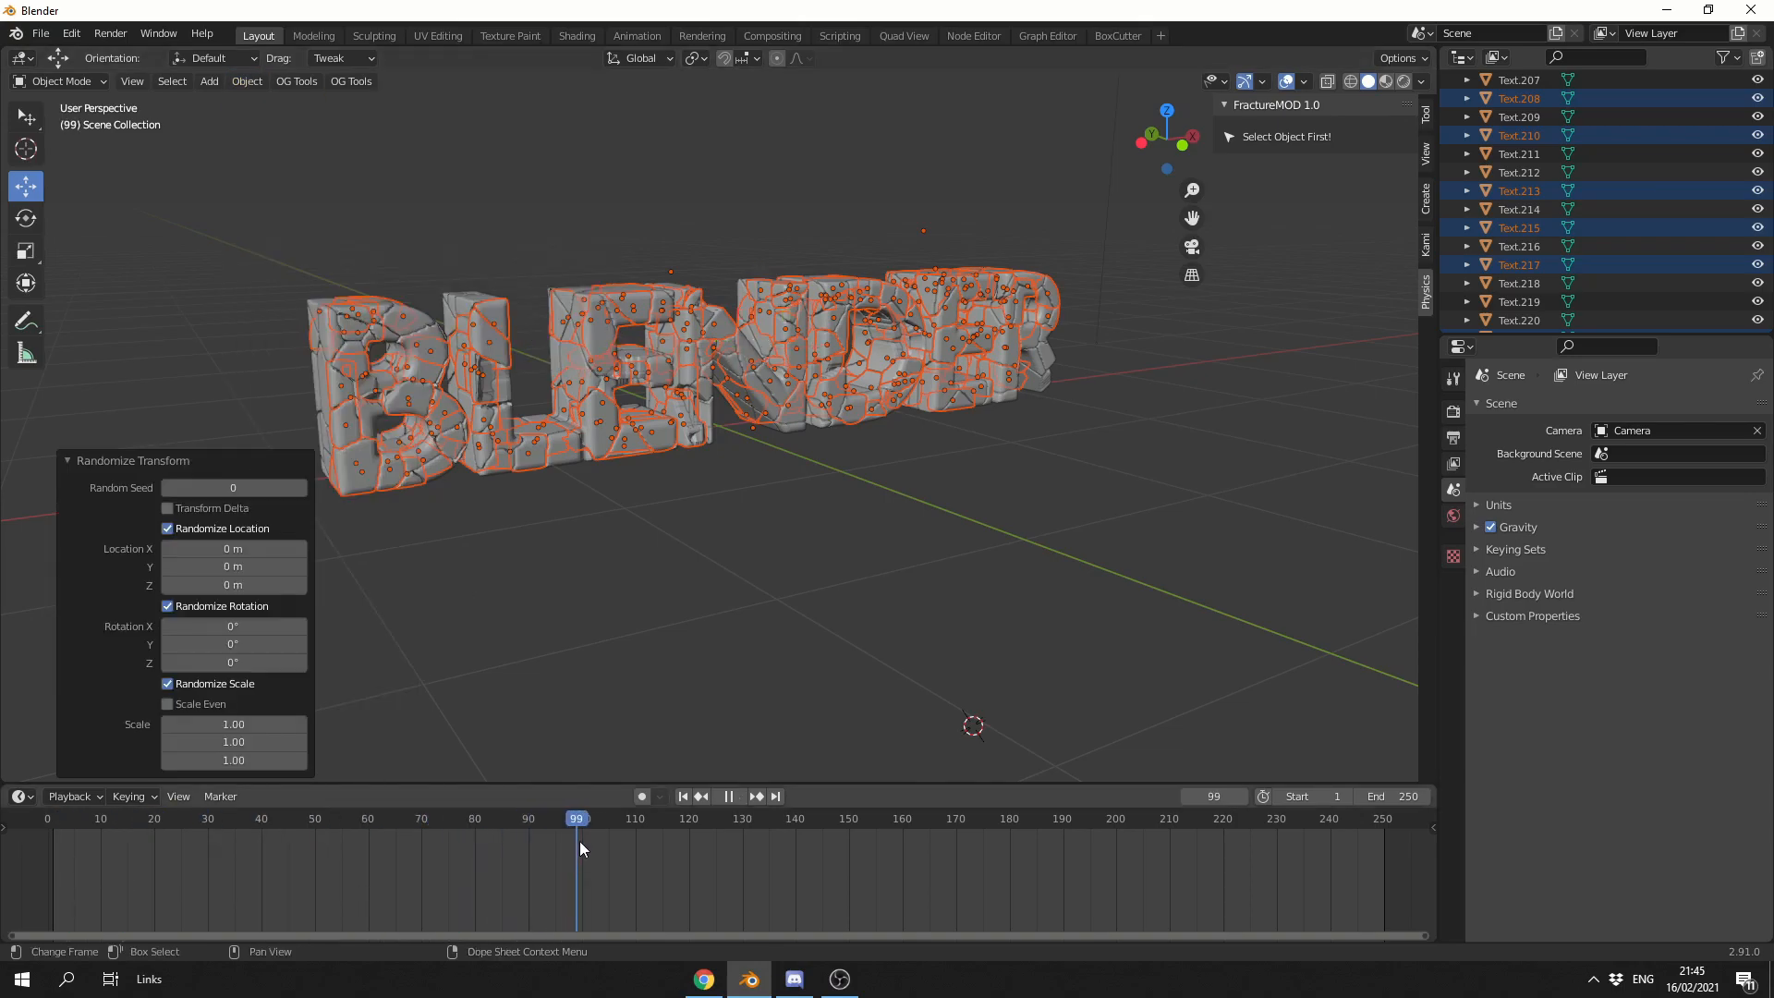
left_click(758, 797)
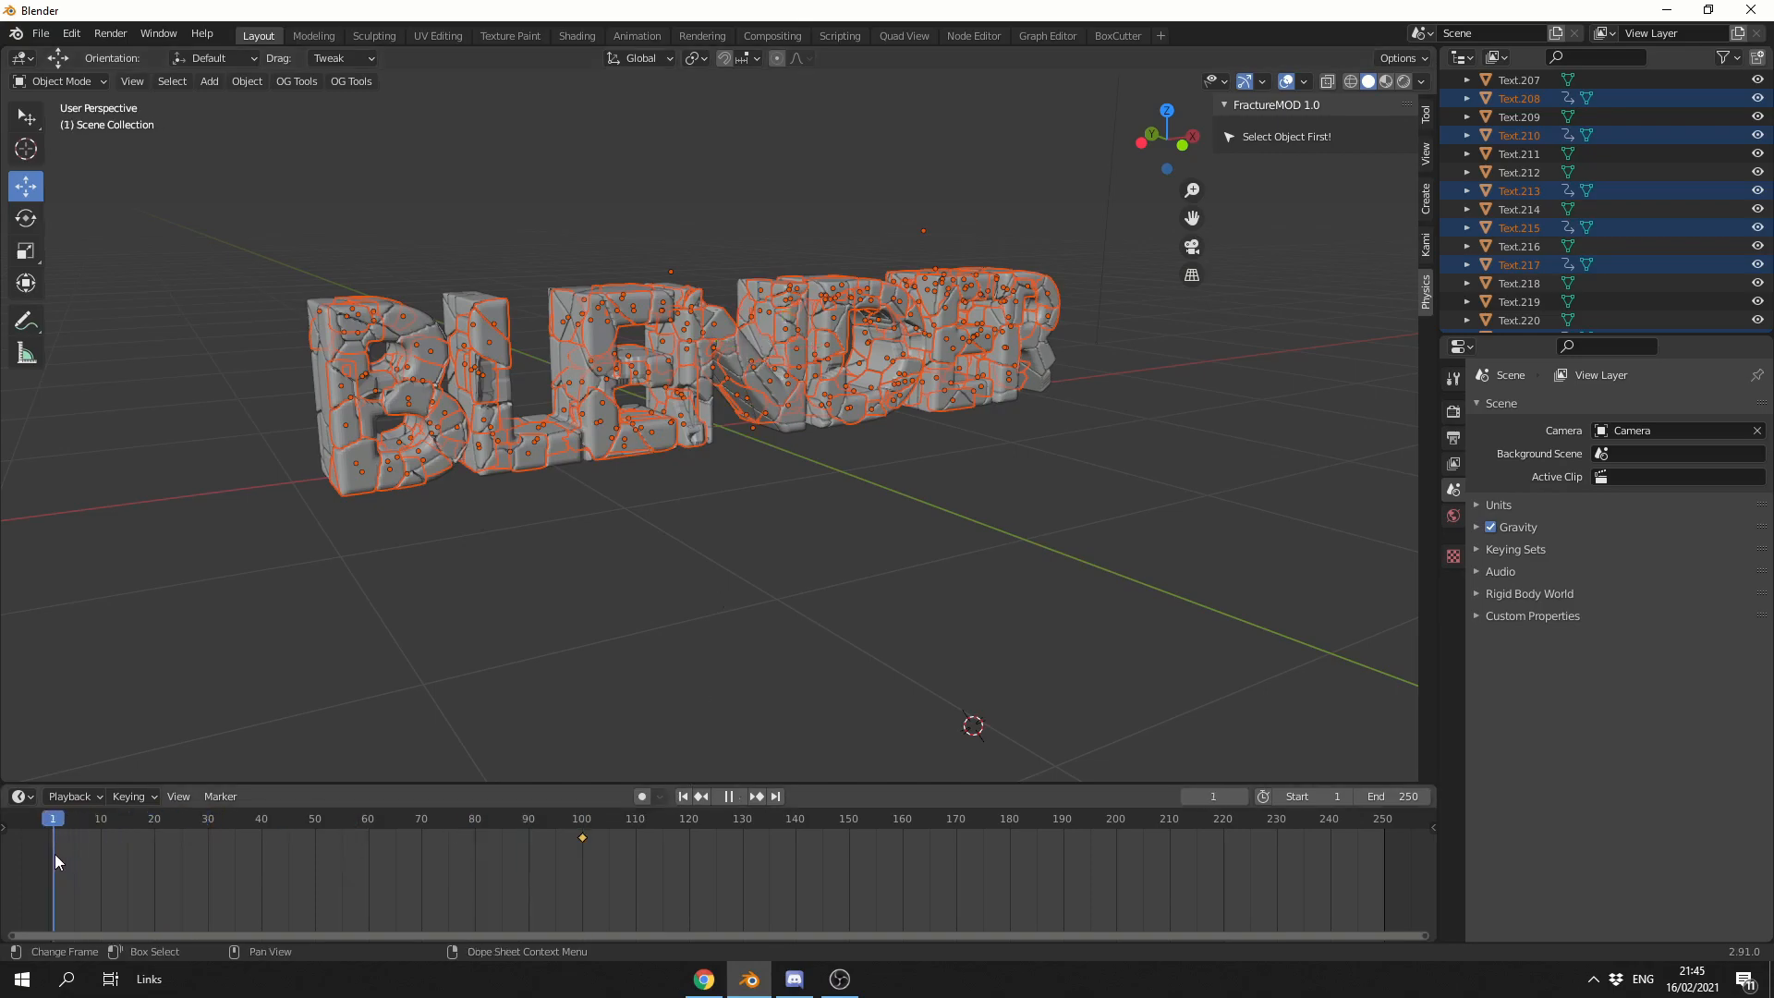
Randomize the pieces' location, rotation and scale at frame 1, then scrub to preview the fly-in.
left_click(246, 80)
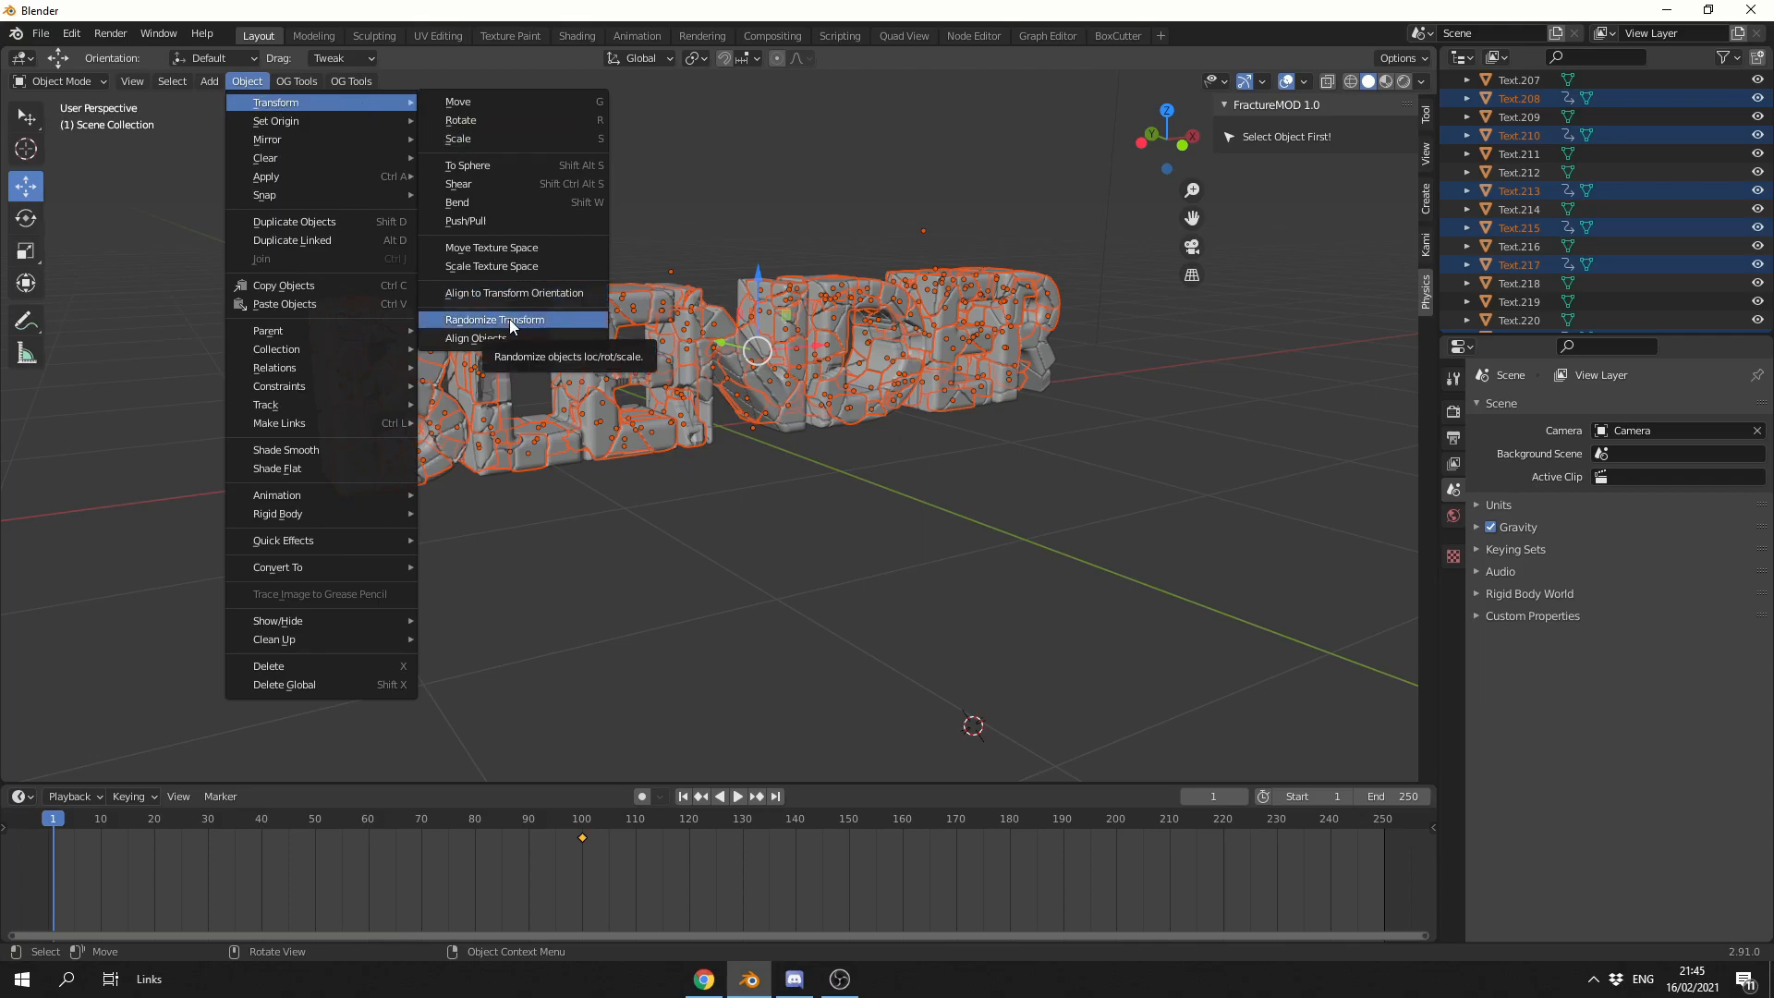
left_click(495, 320)
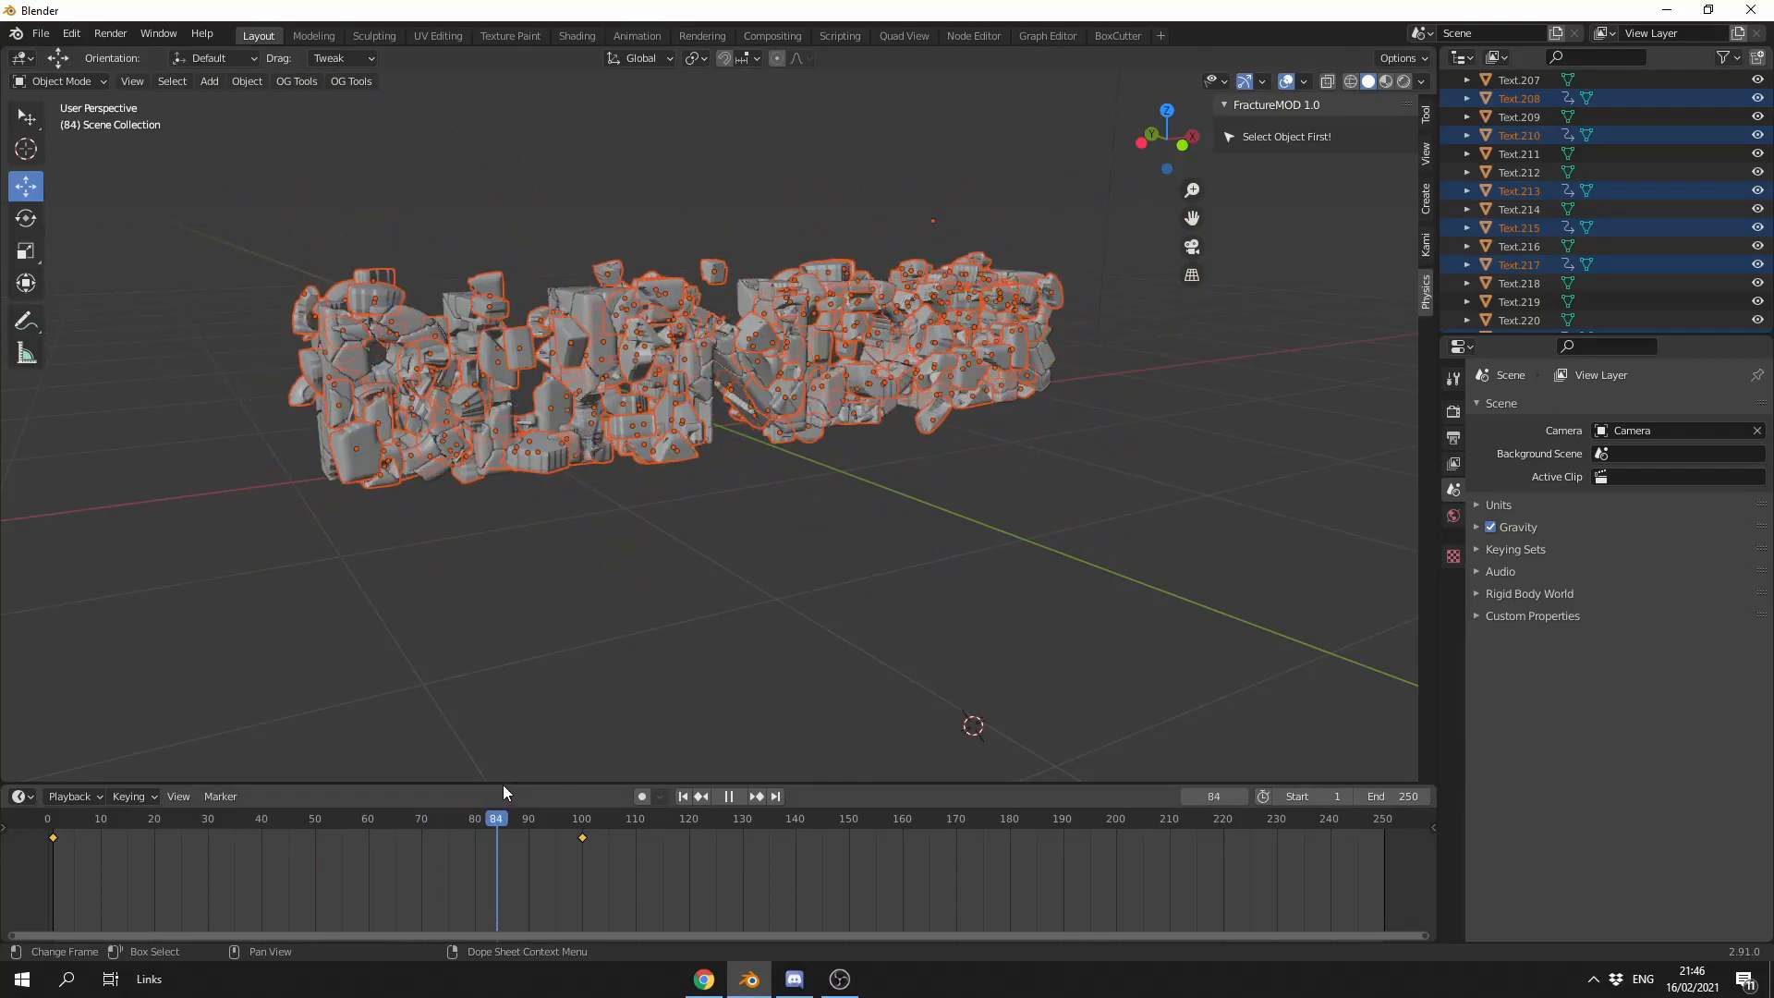
left_click_drag(496, 819, 212, 819)
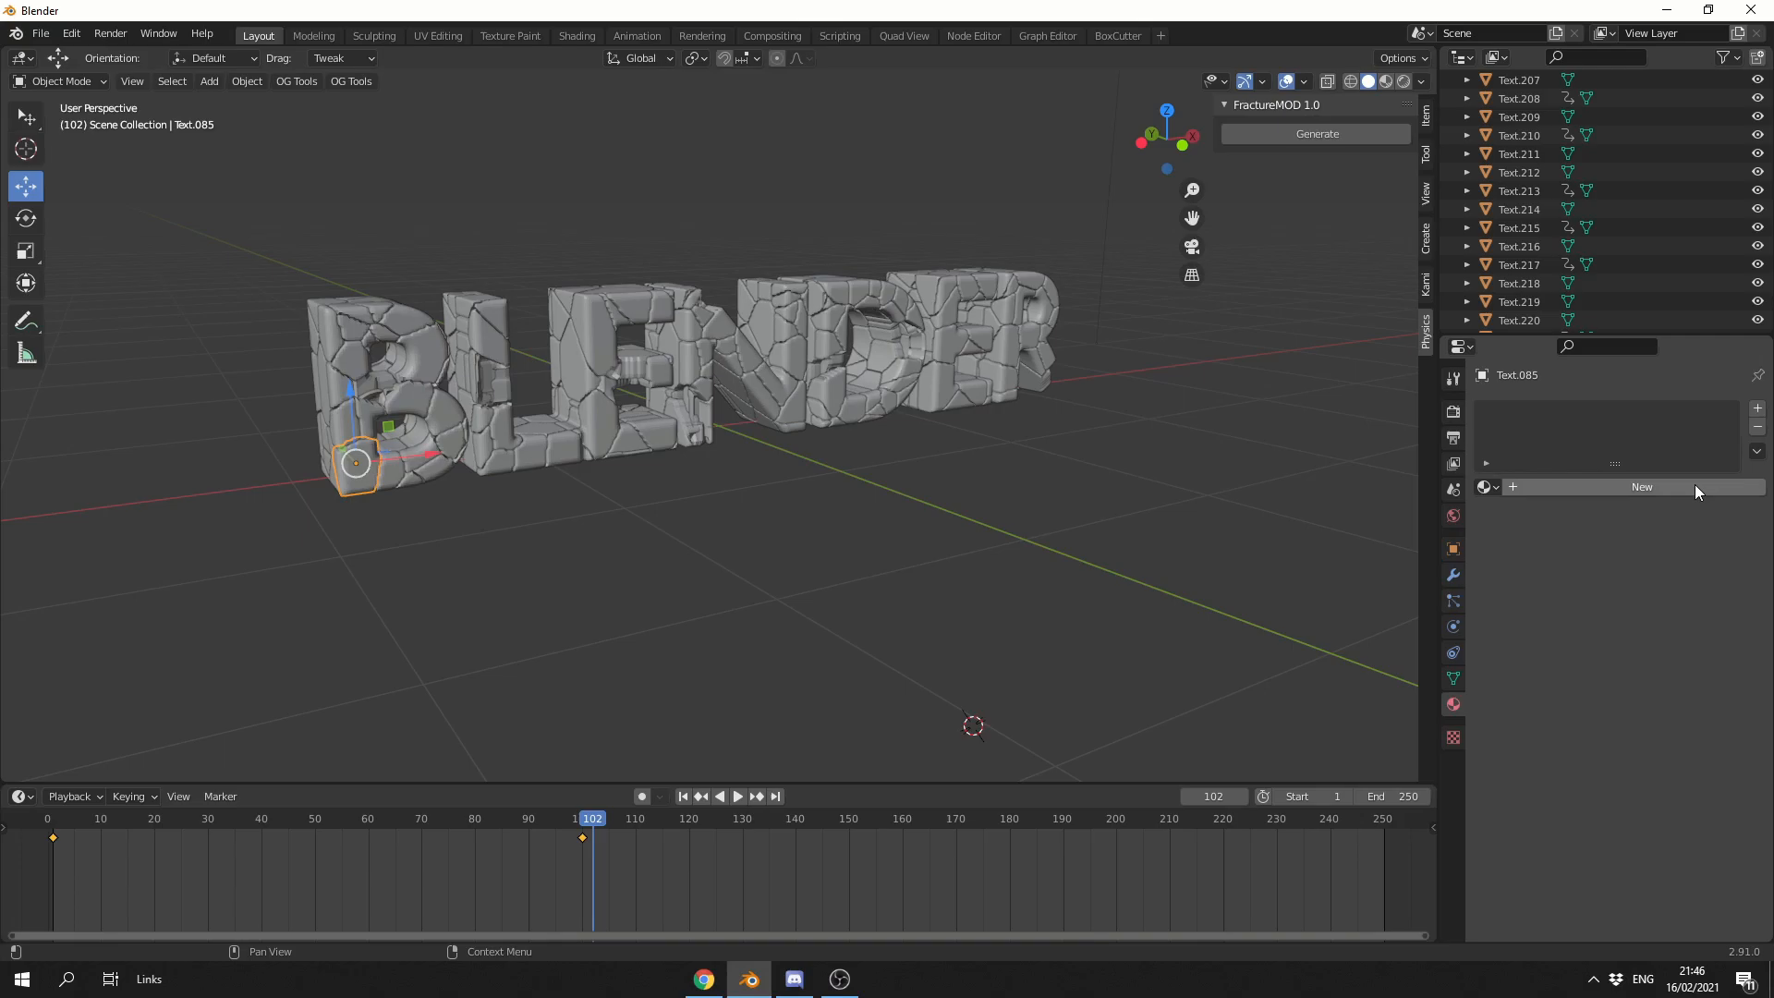
Create a new material for the piece Text.085 in Material Properties.
left_click(1639, 487)
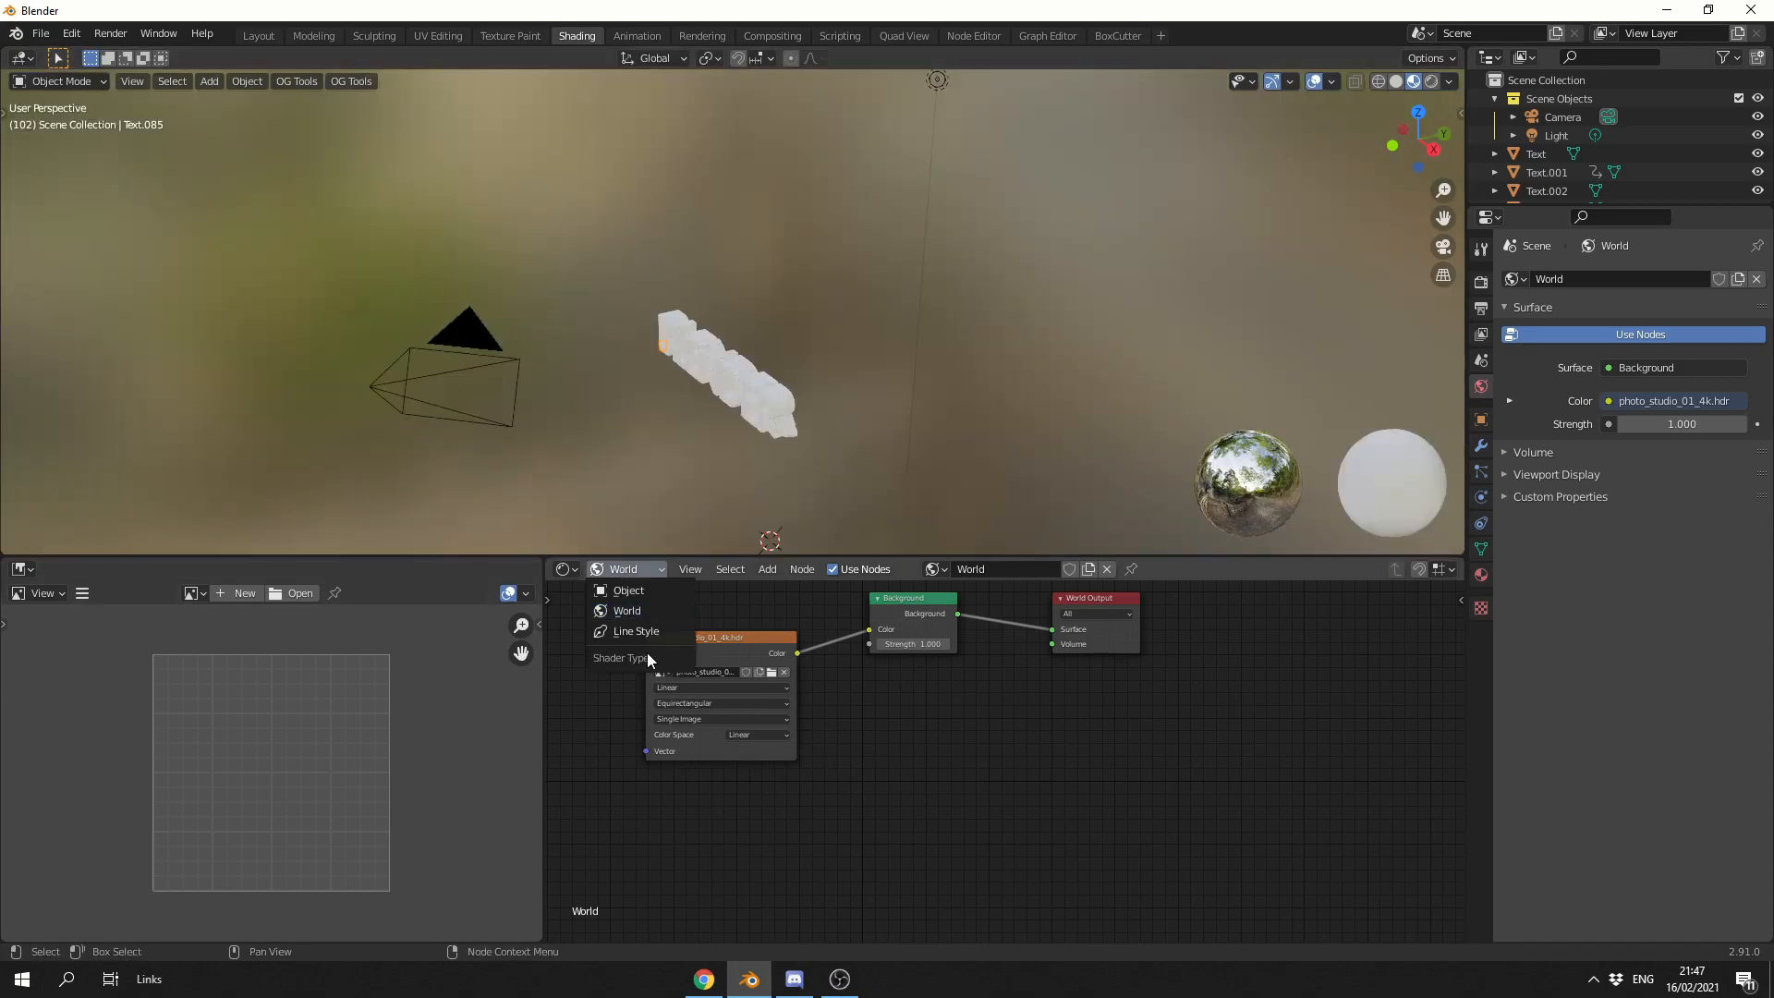
Switch the Shader Editor to the object's material and add an Object Info node.
left_click(629, 589)
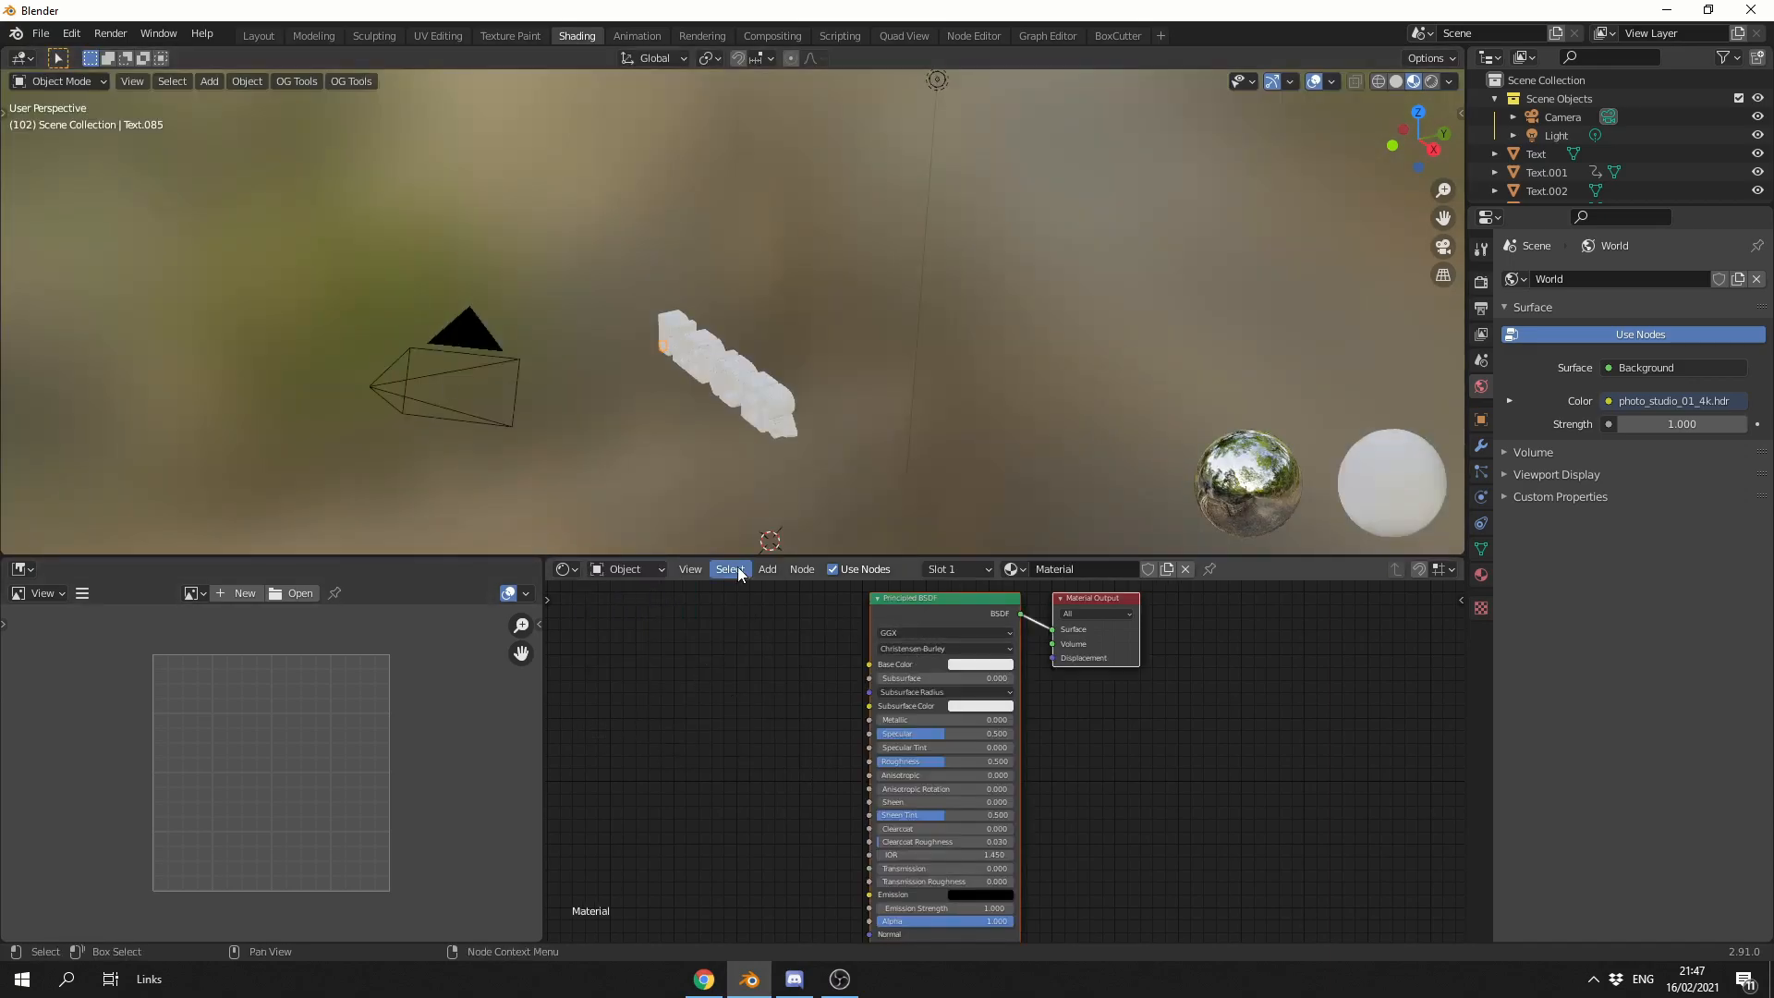
left_click(766, 569)
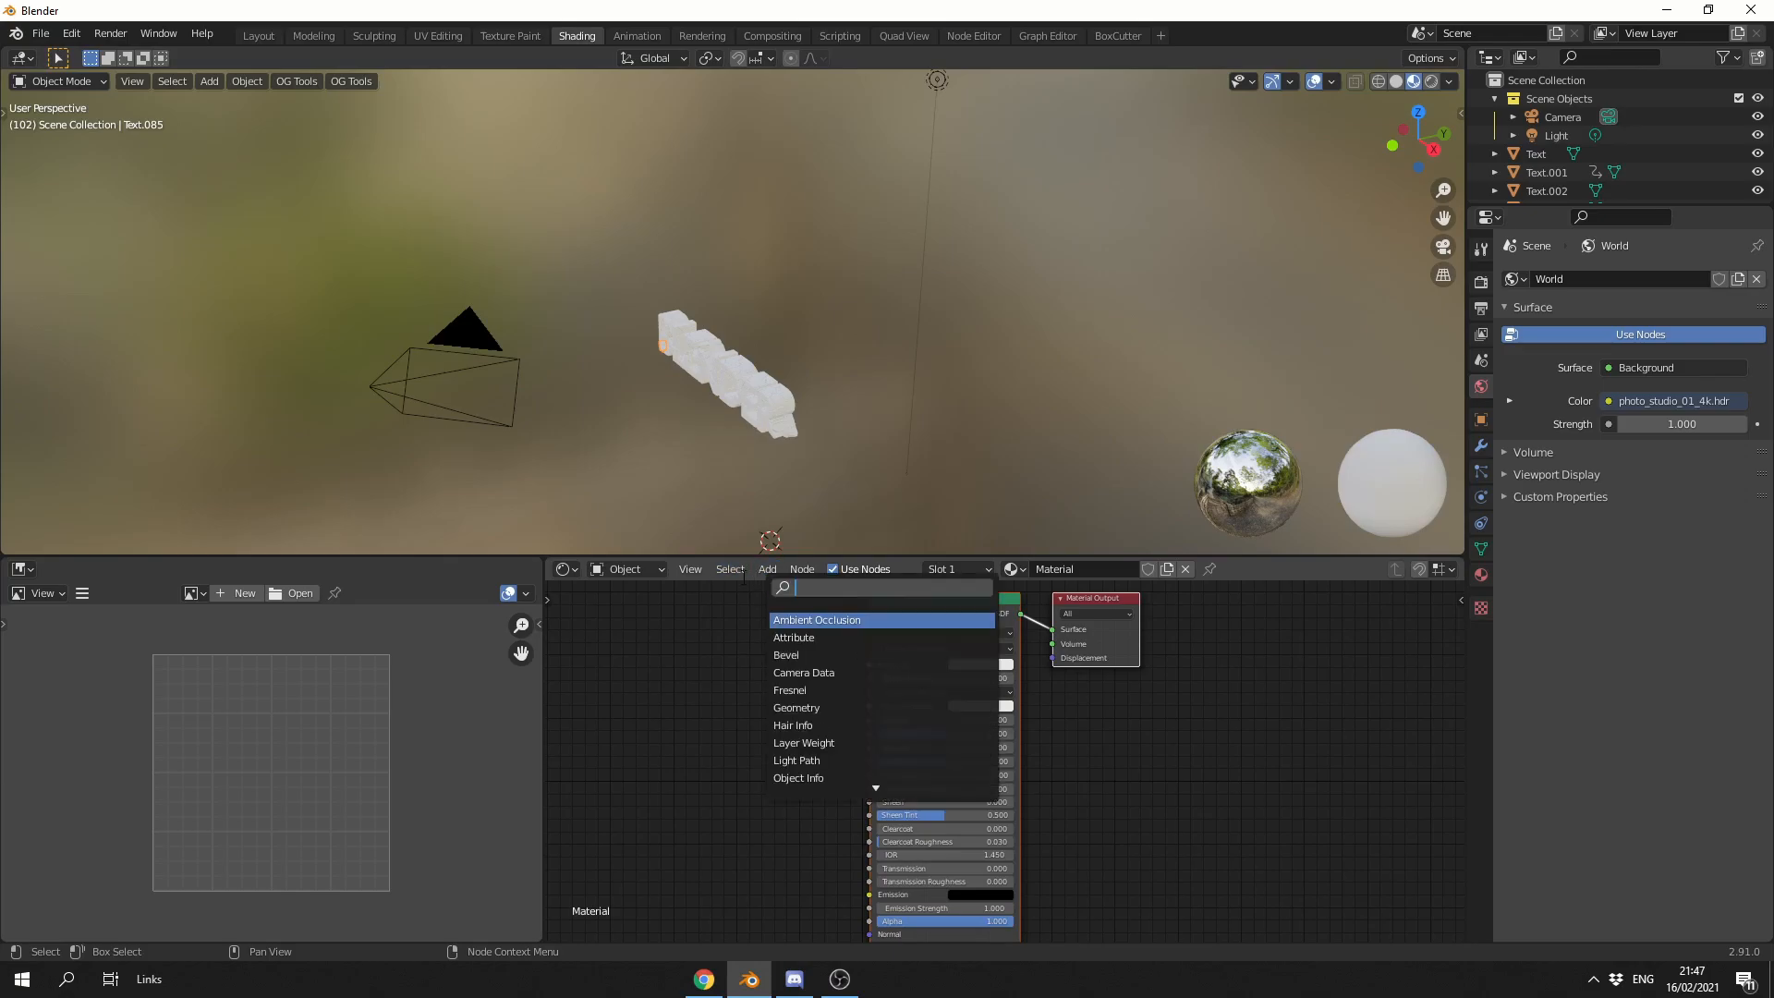
type("obj")
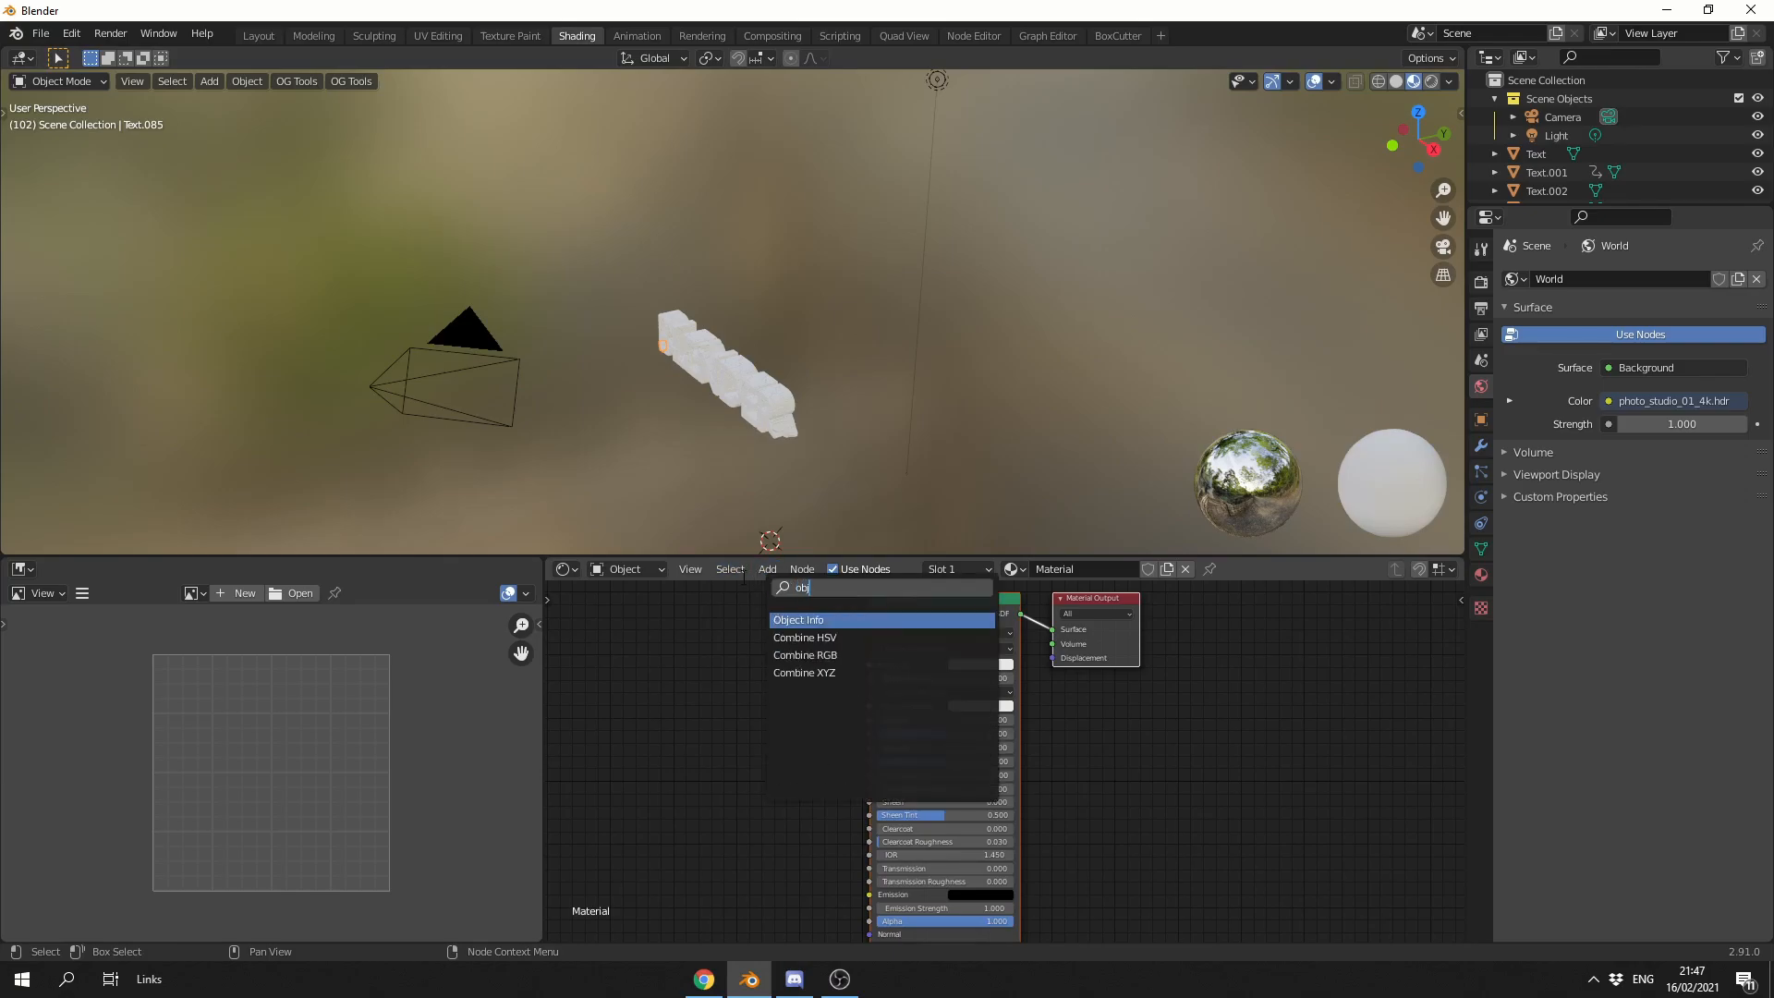
left_click(798, 619)
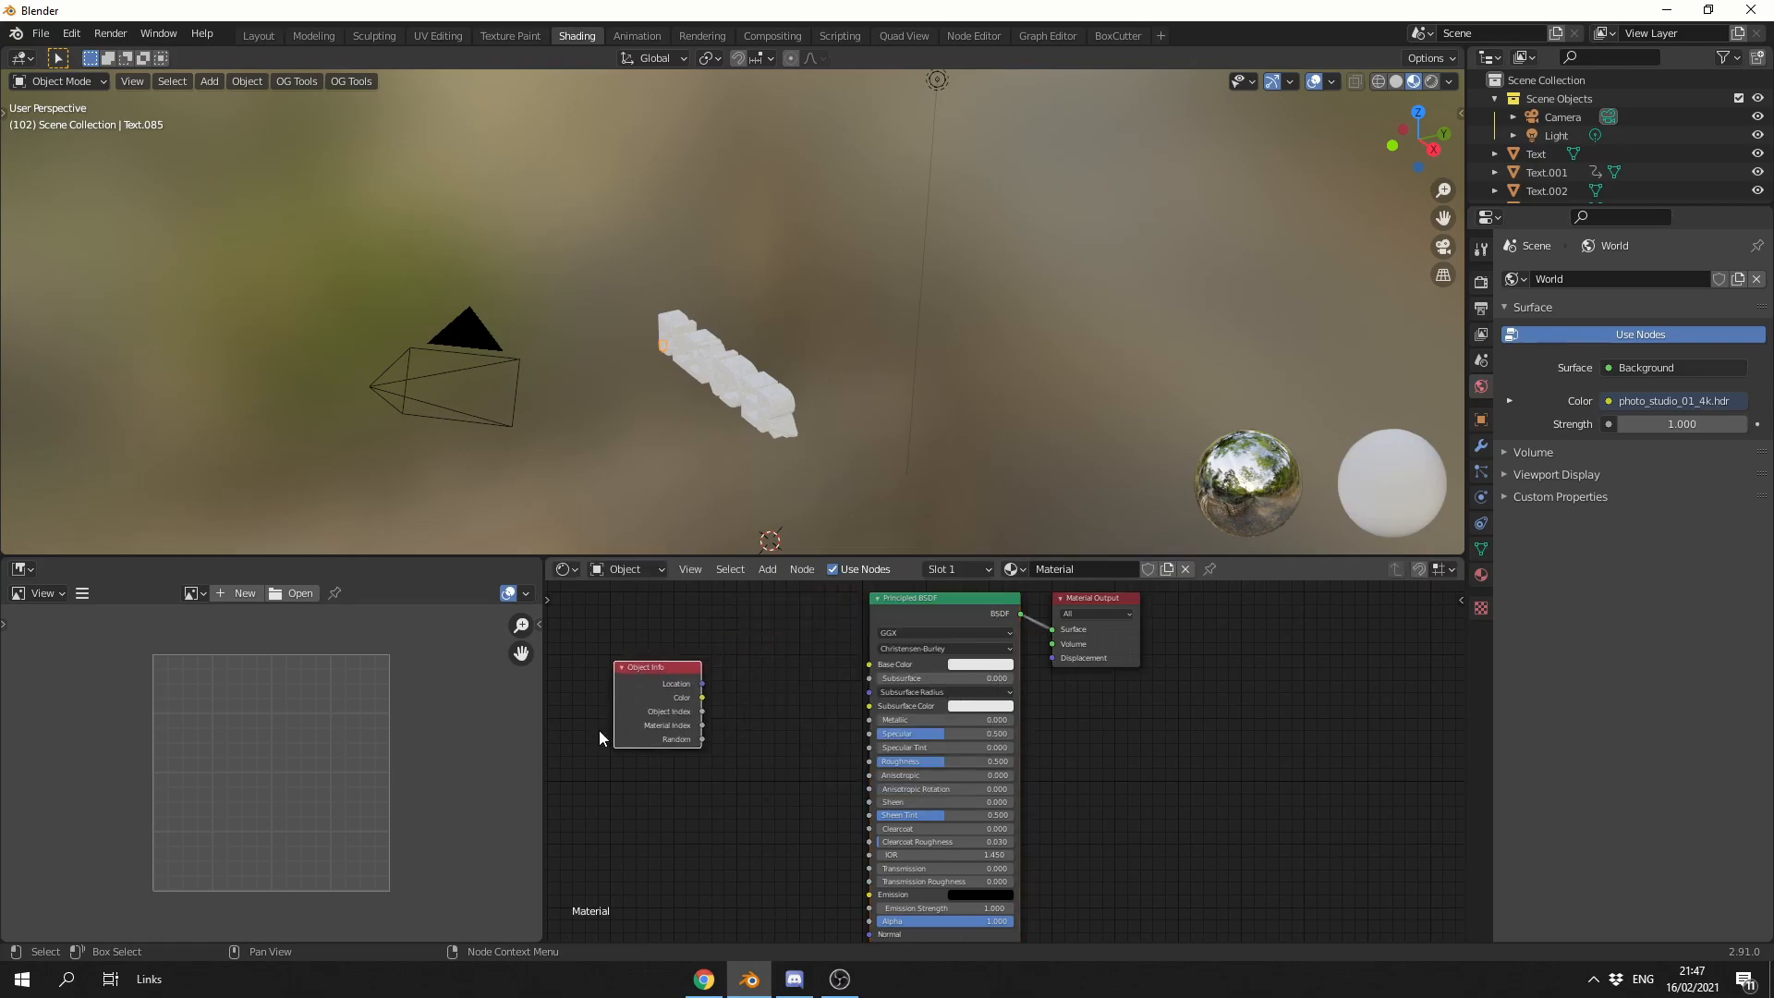
mouse_move(699, 771)
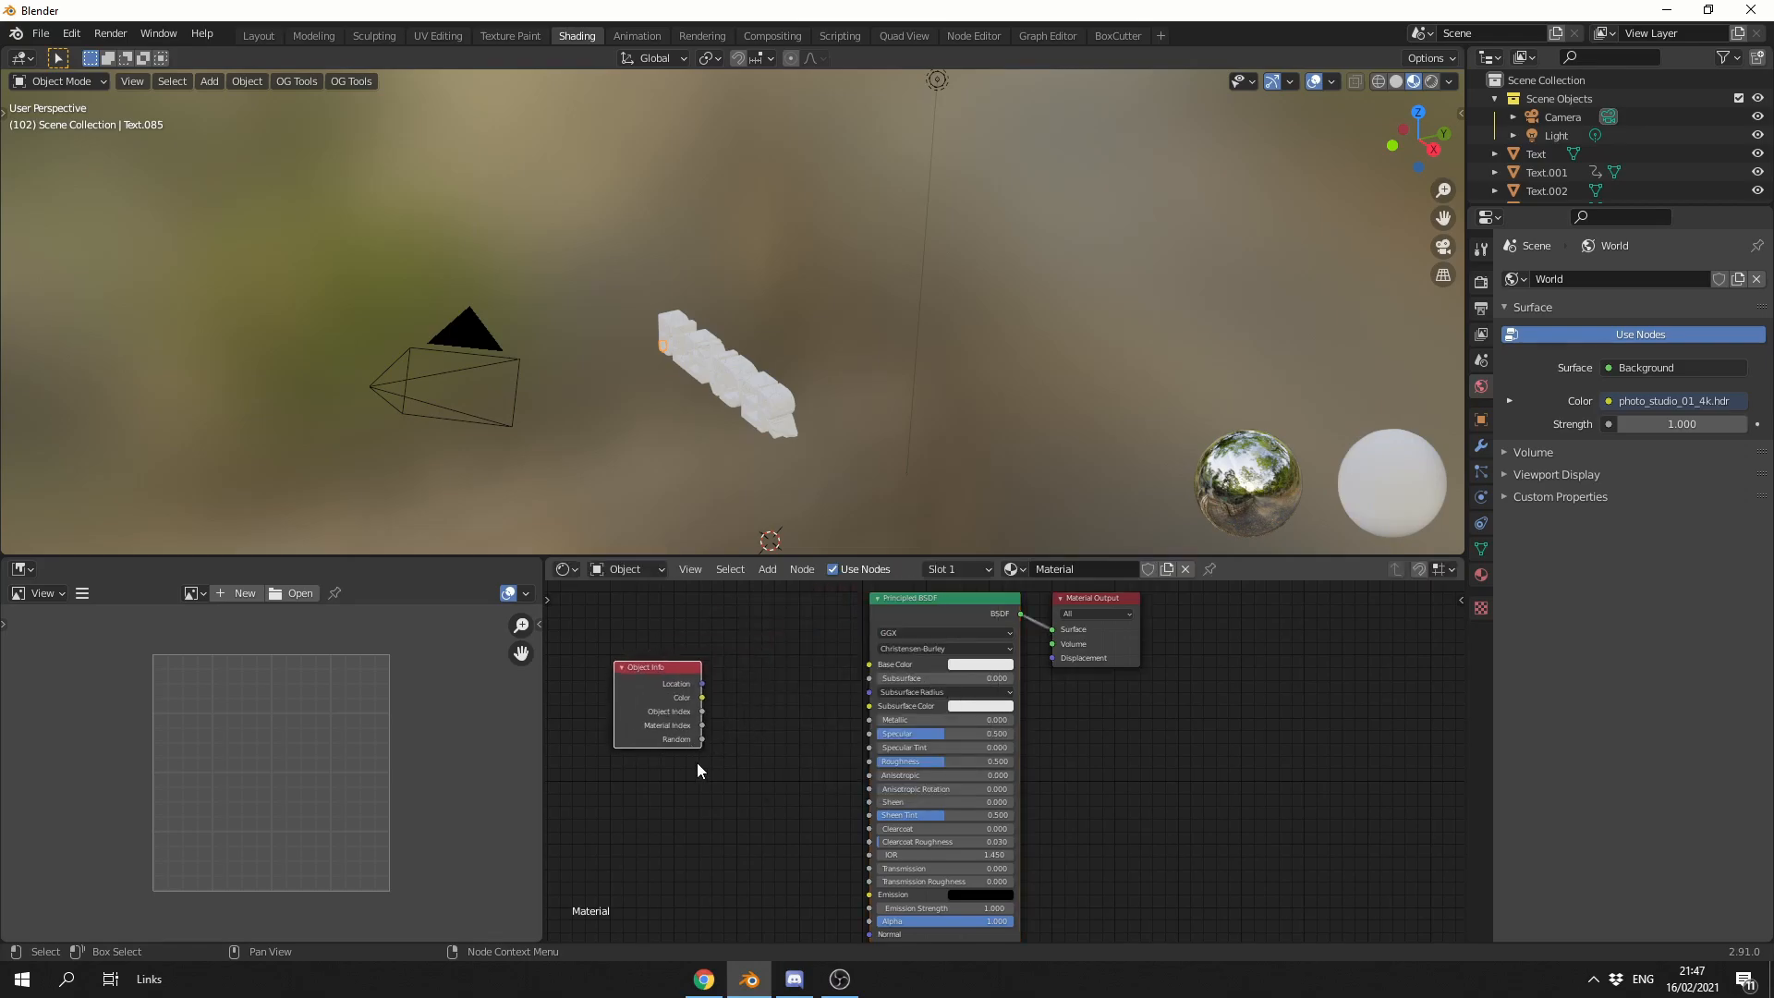
mouse_move(749, 739)
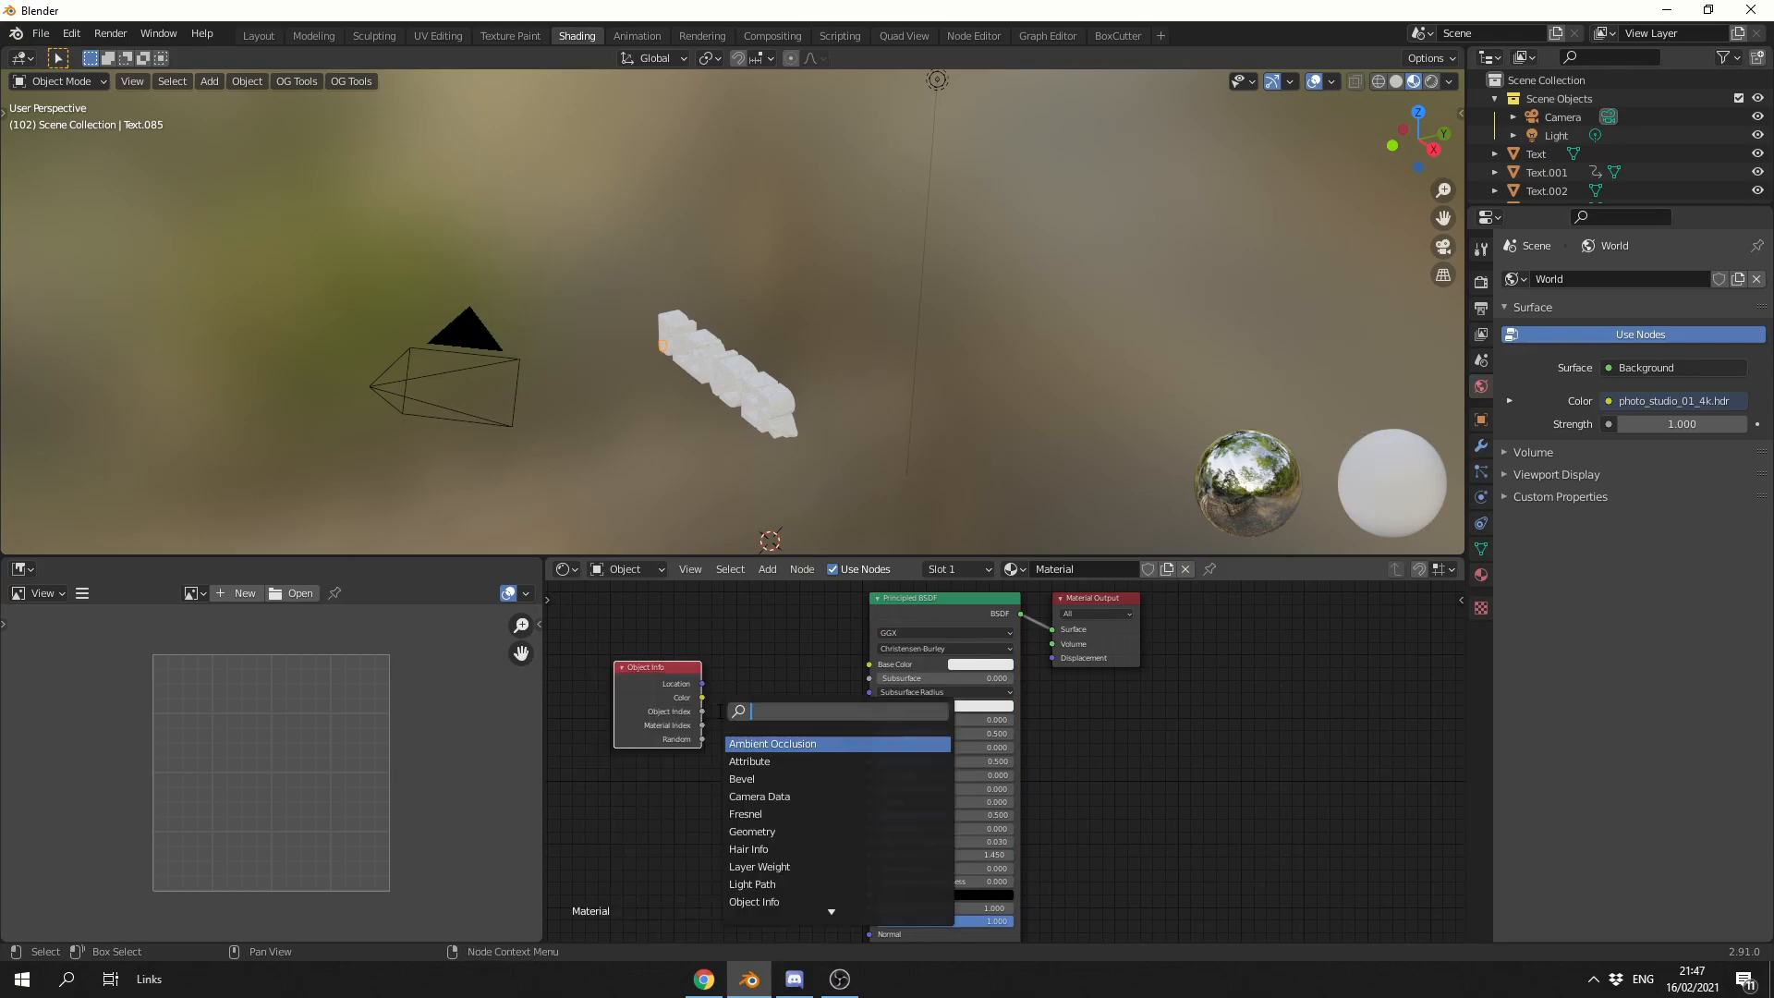
Add a ColorRamp node and set its stops toward rainbow colours for the base colour.
type("col")
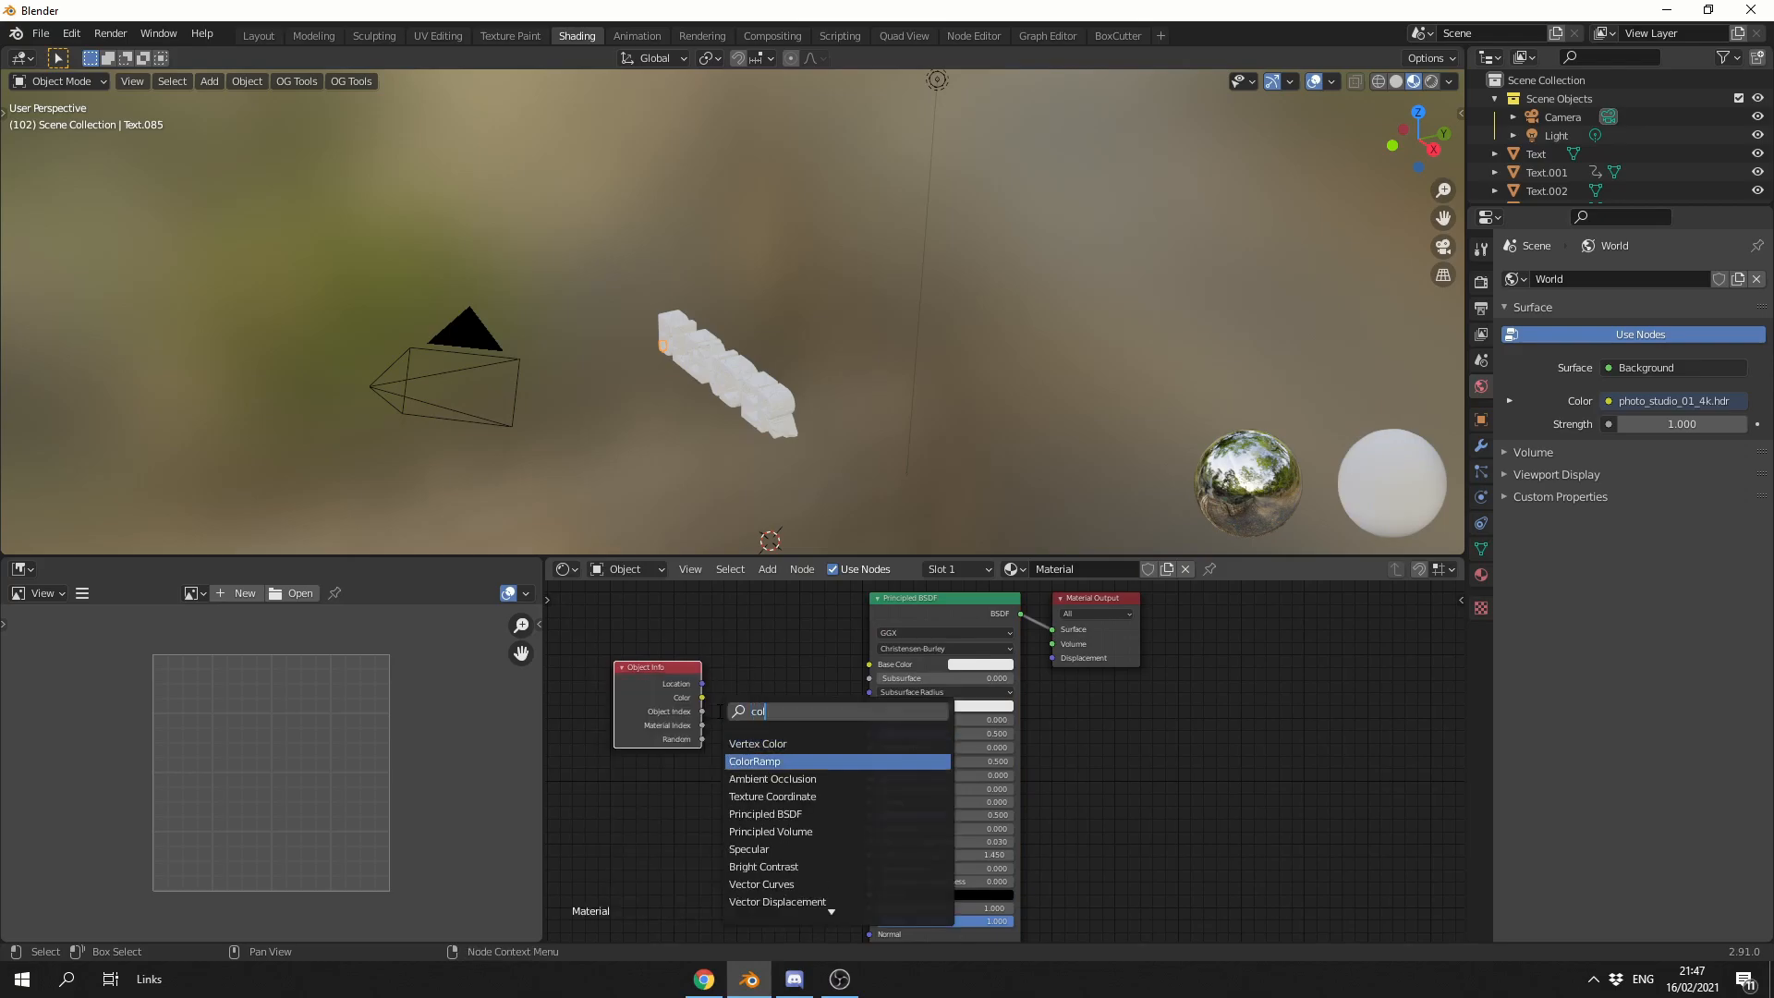
left_click(754, 759)
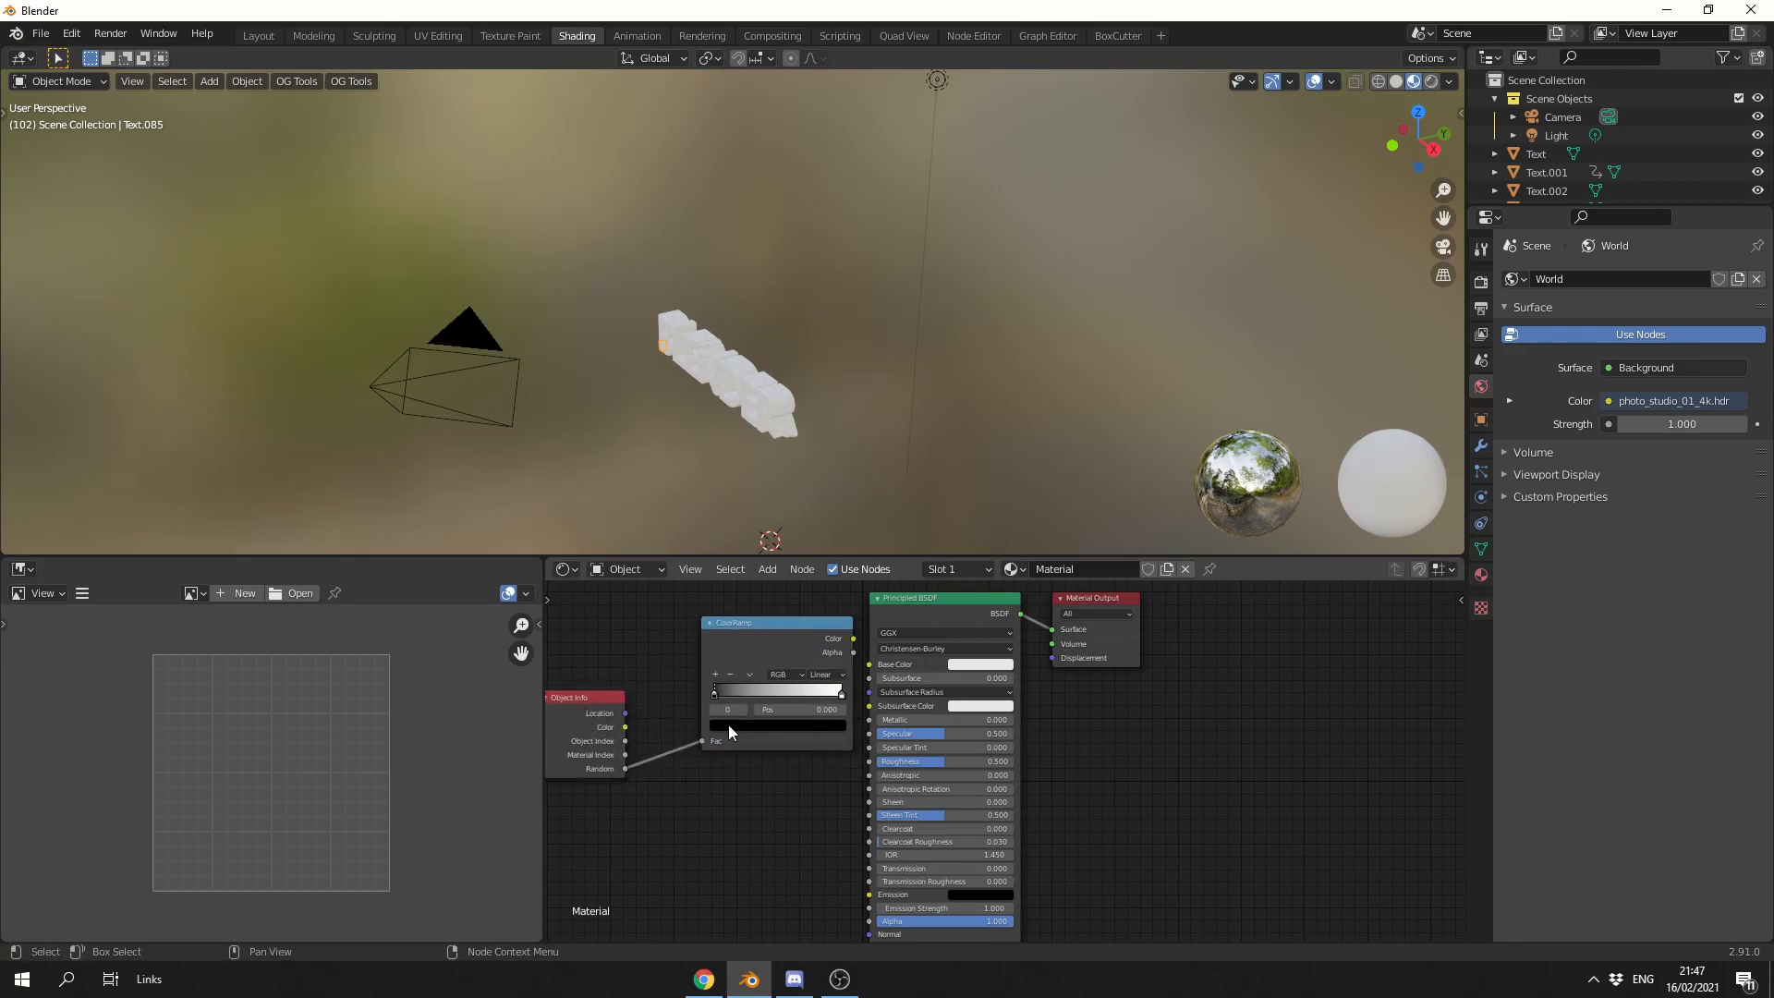
left_click(776, 745)
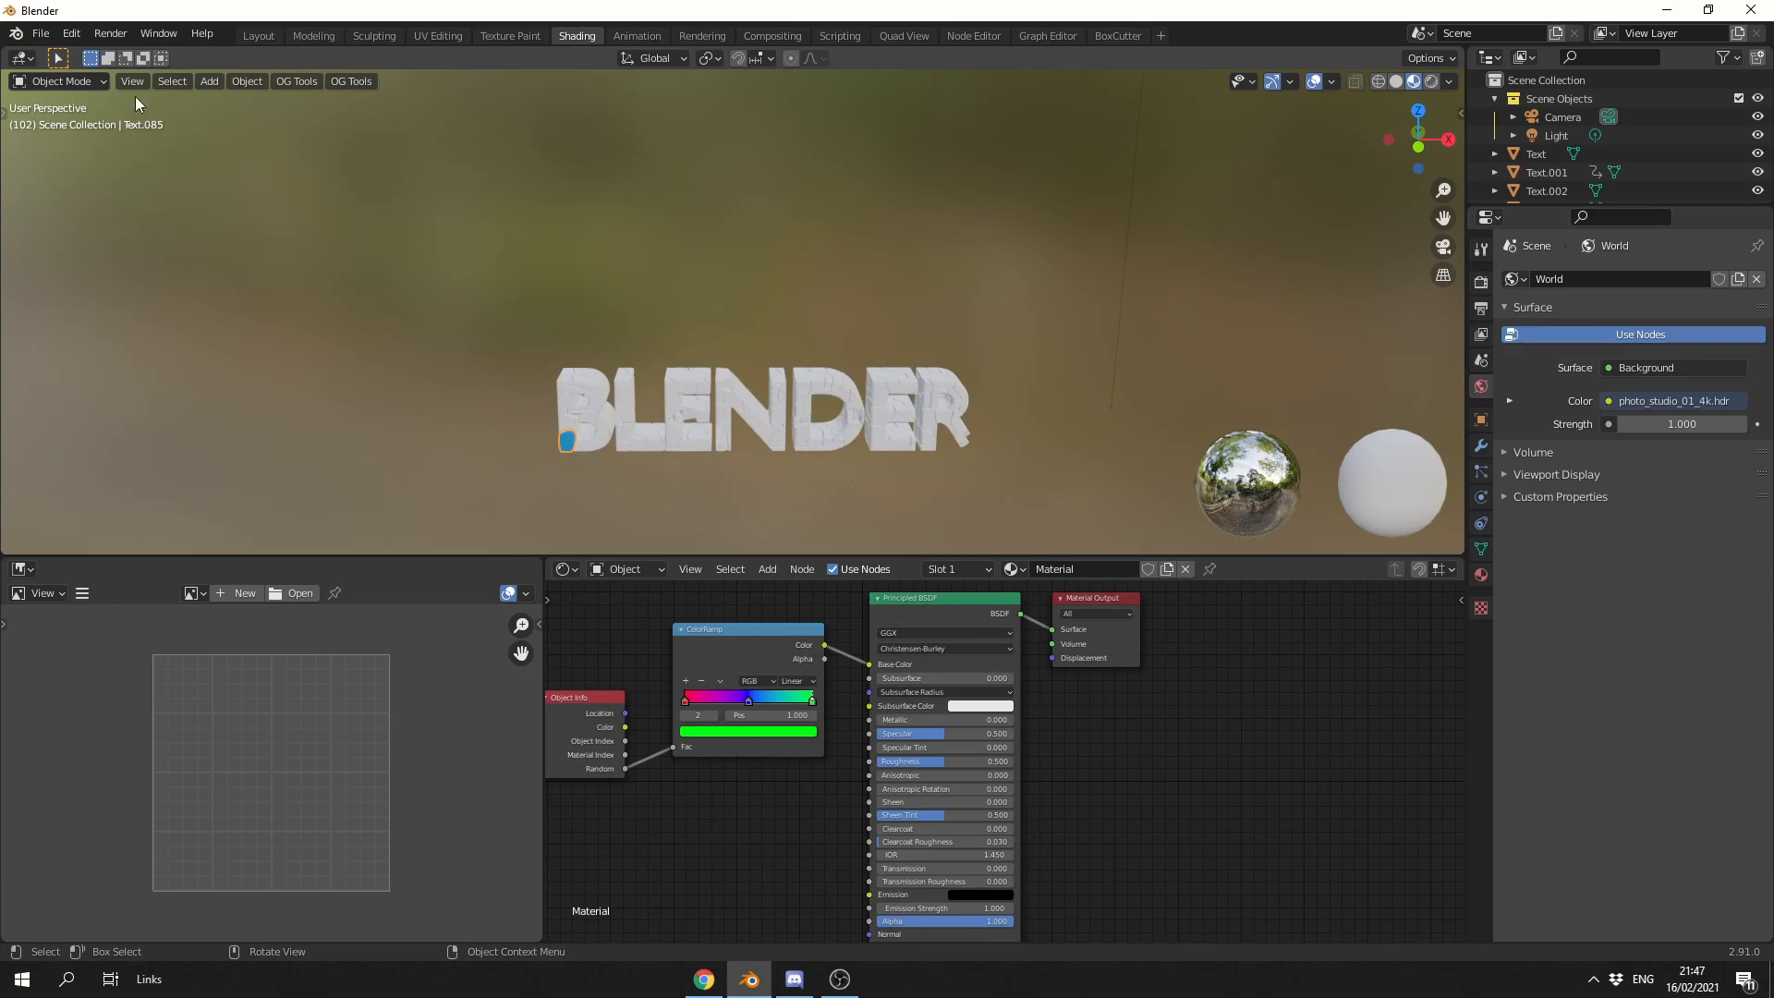
left_click(257, 35)
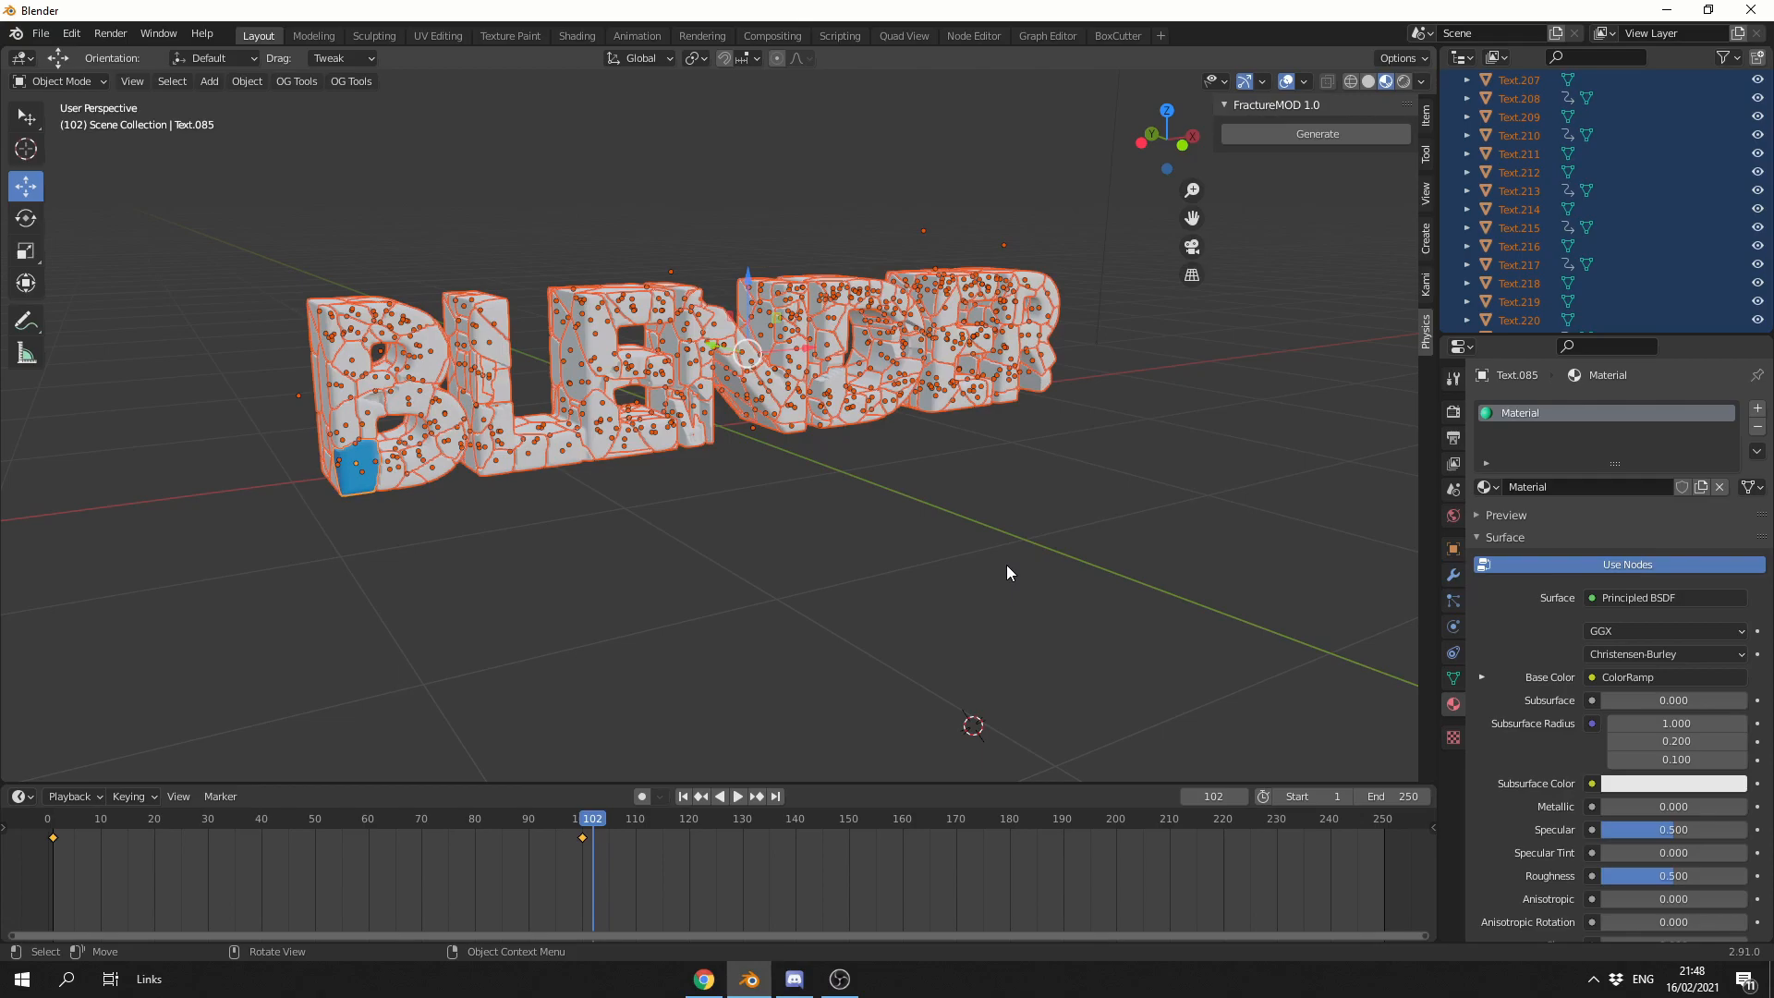
mouse_move(984, 556)
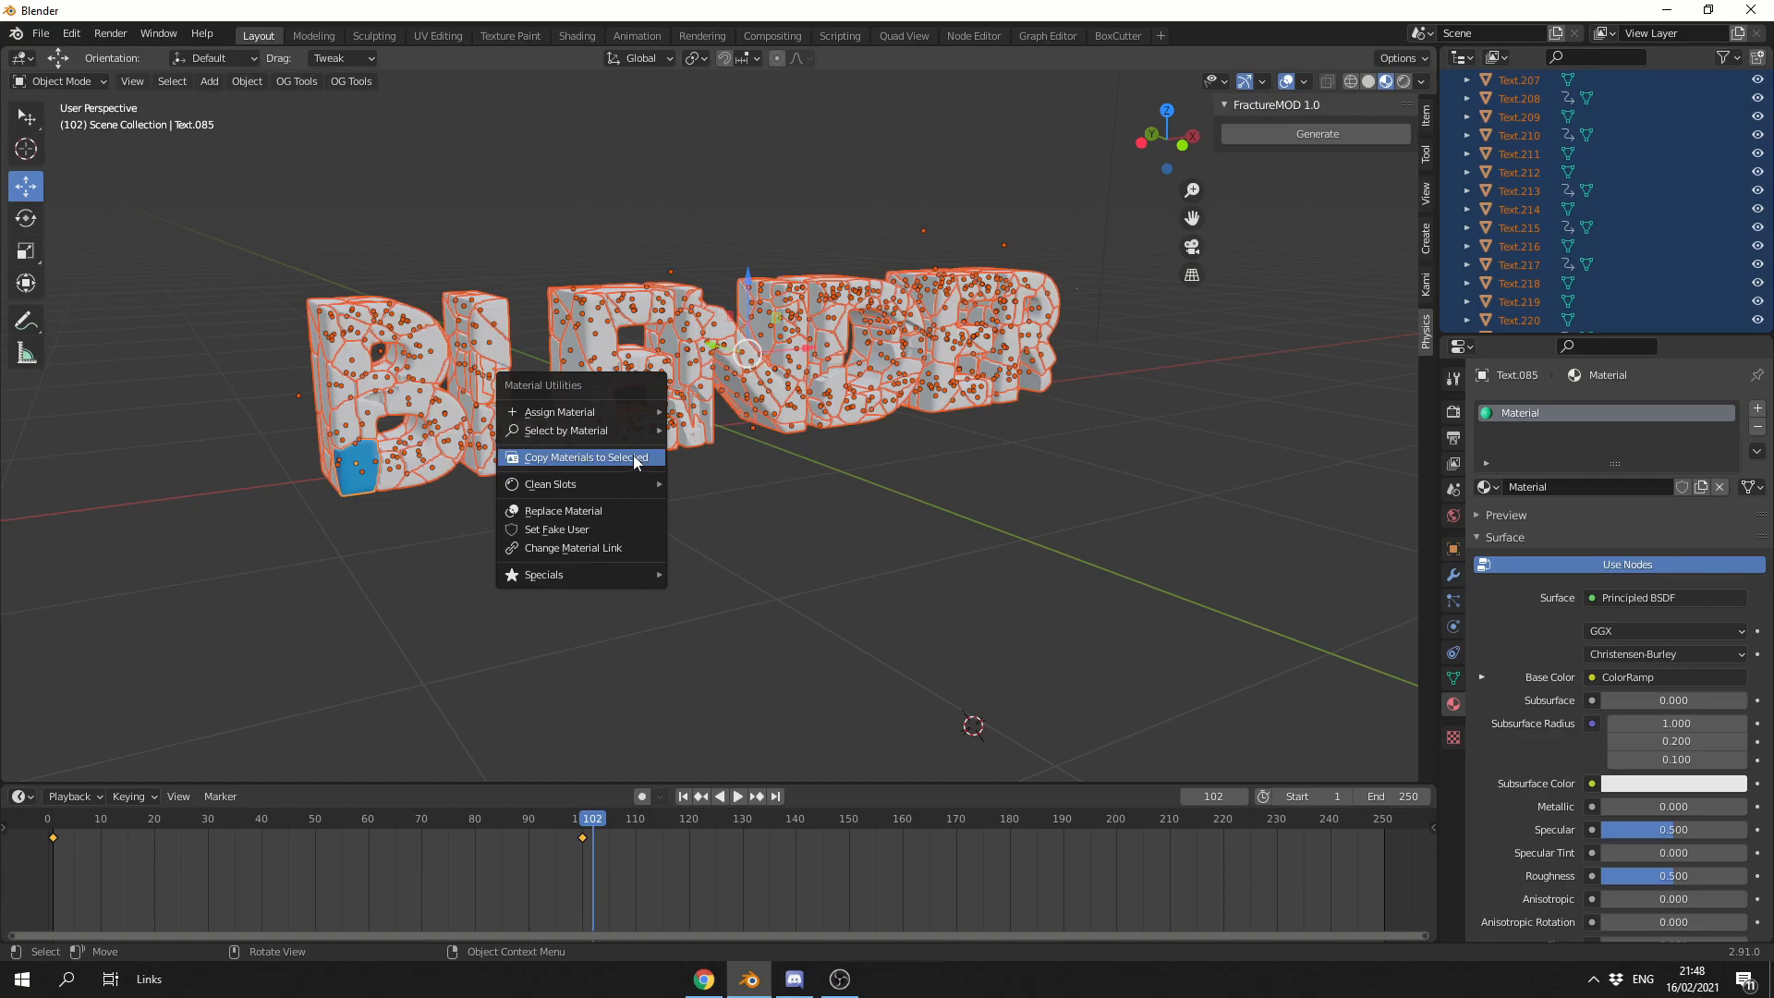
mouse_move(586, 475)
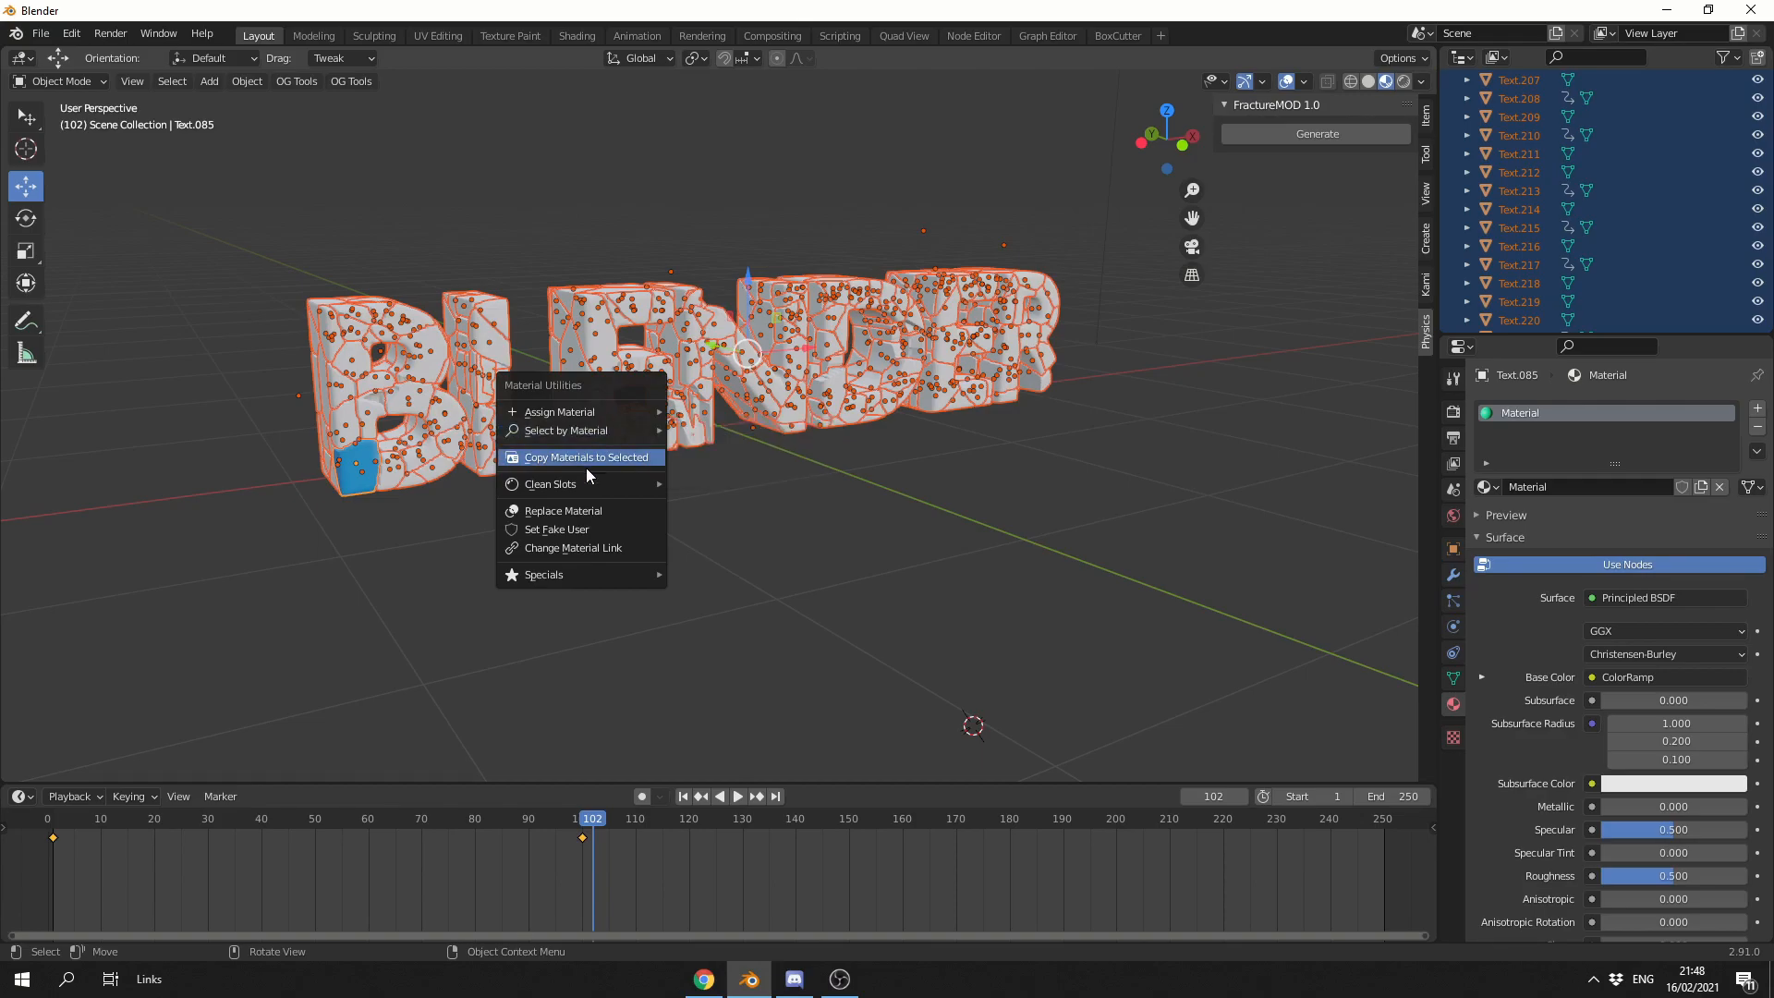
mouse_move(588, 464)
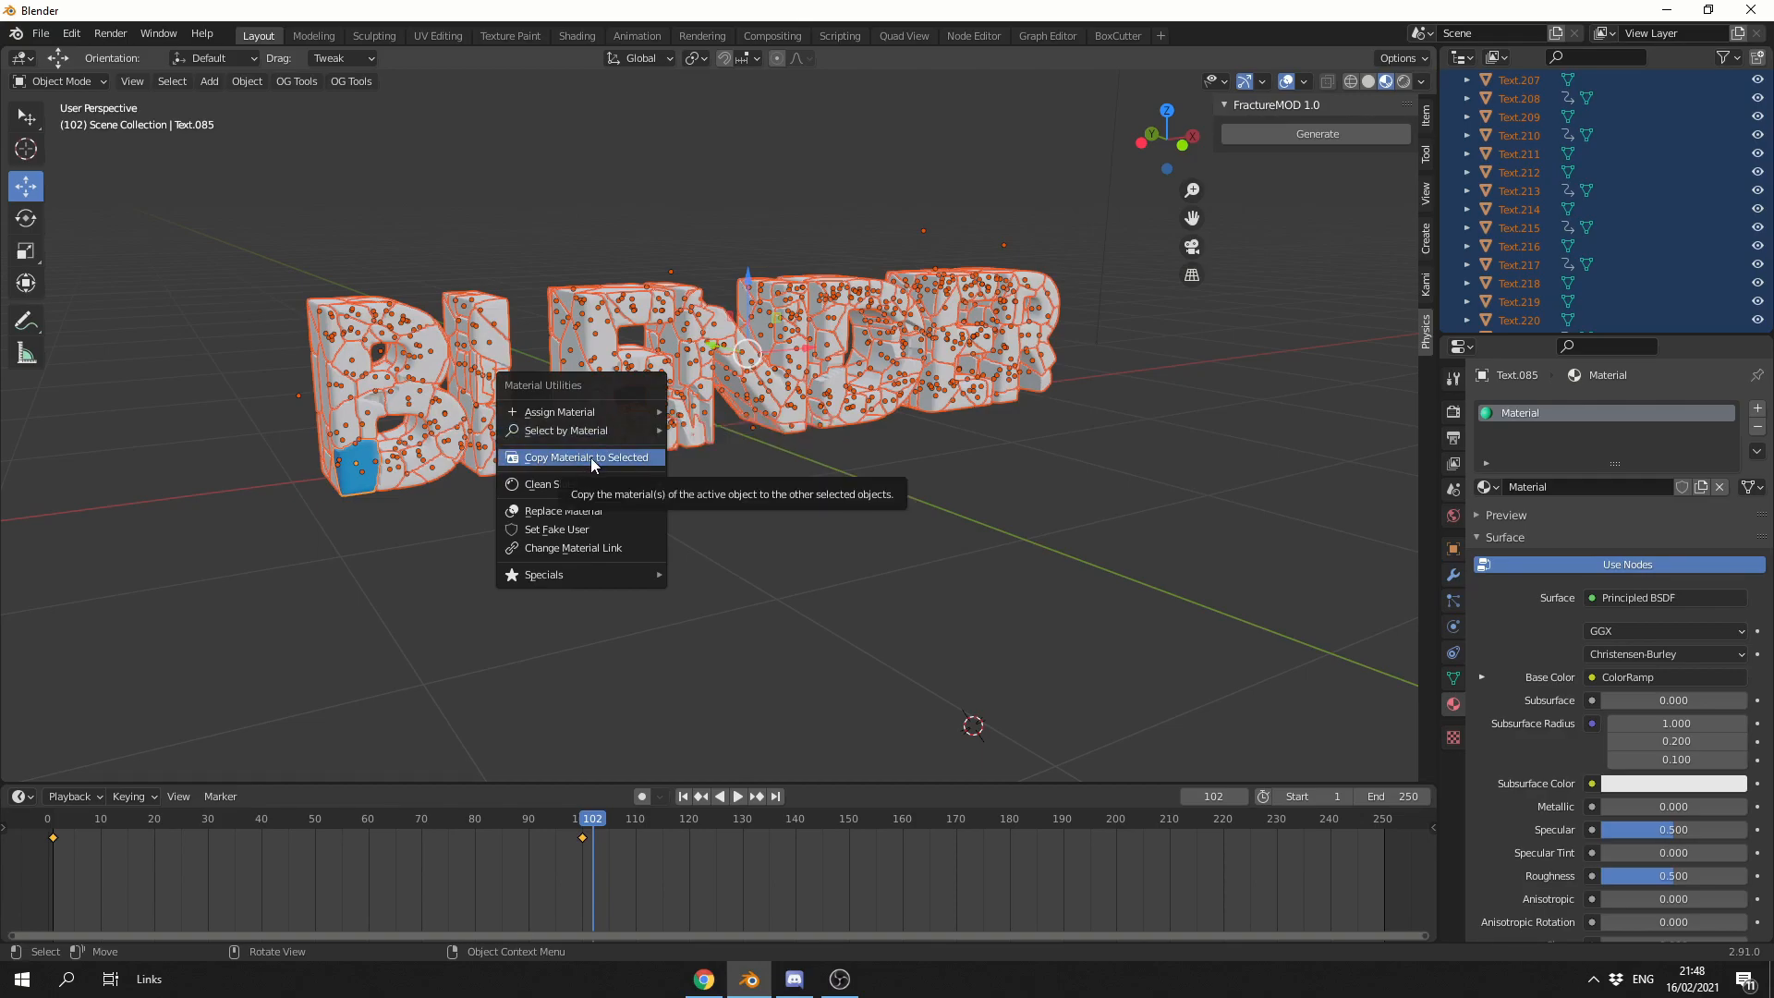
Copy the rainbow ColorRamp material to all selected fractured pieces via Material Utilities.
left_click(584, 457)
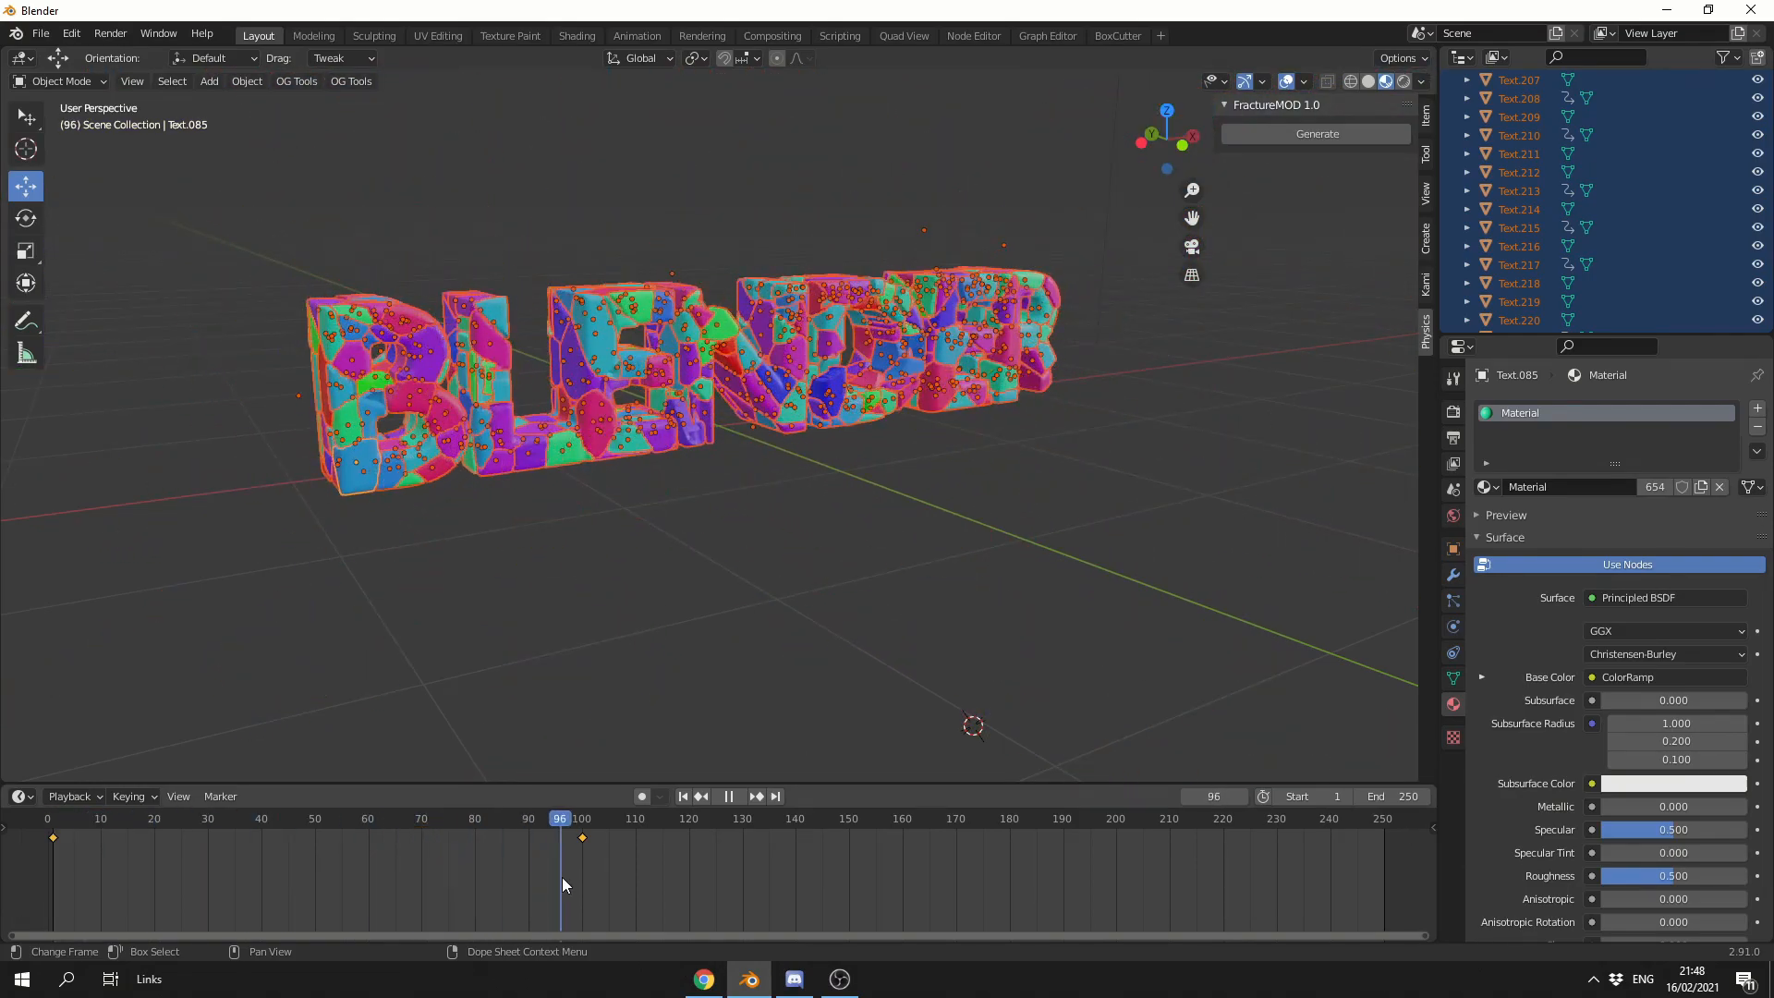
Play the fly-in in Material Preview shading and stop playback around frame 96.
left_click(746, 352)
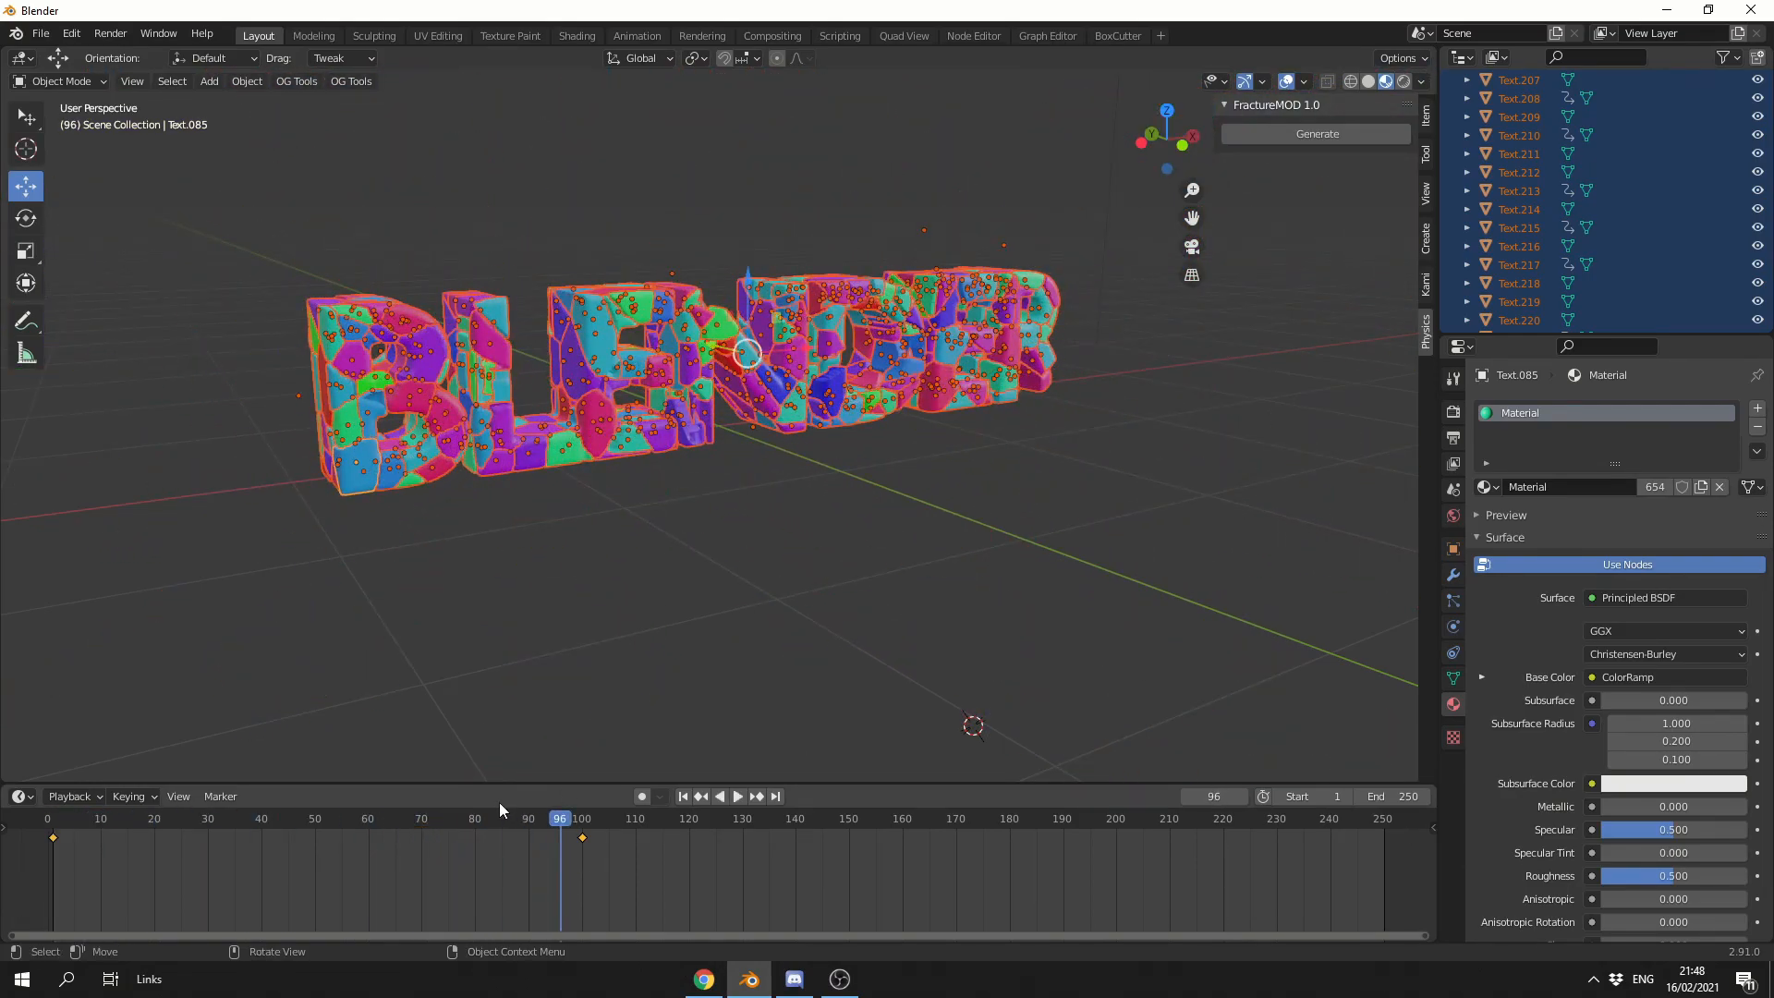